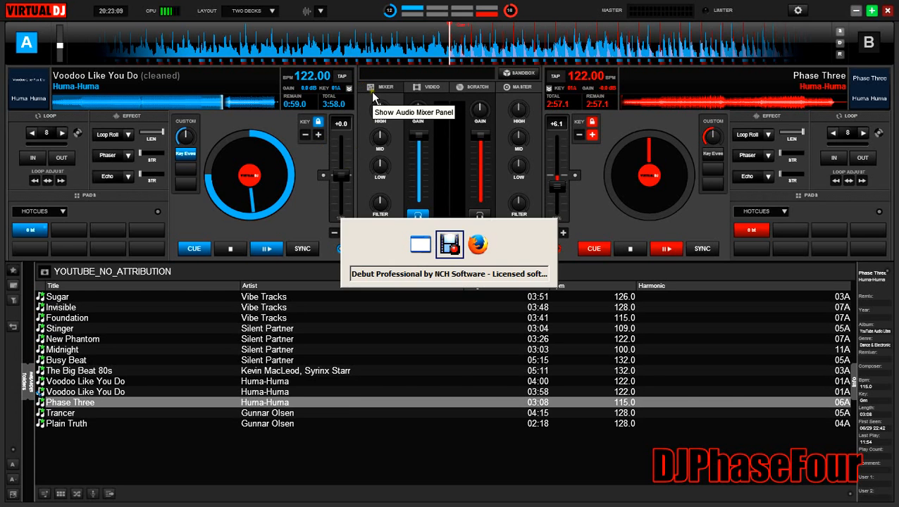
Open the UC-33 Tutotial Map in Controllers and load the 0-BUTTON13 'deck active select' mapping.
{"action": "left_click", "coordinate": [477, 245]}
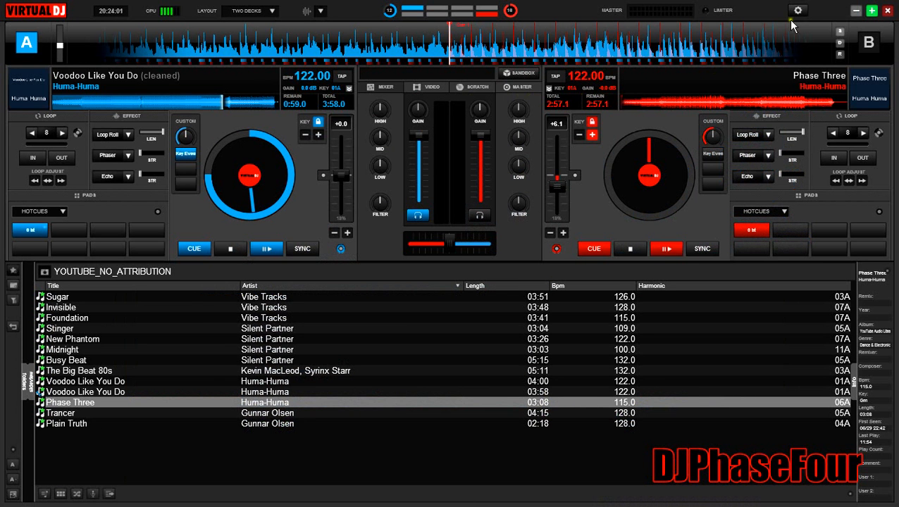
{"action": "left_click", "coordinate": [798, 10]}
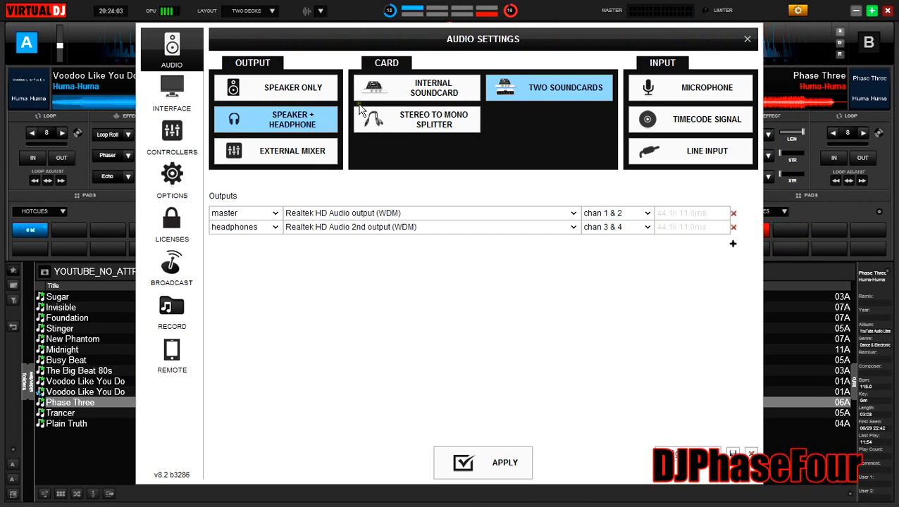
{"action": "mouse_move", "coordinate": [172, 134]}
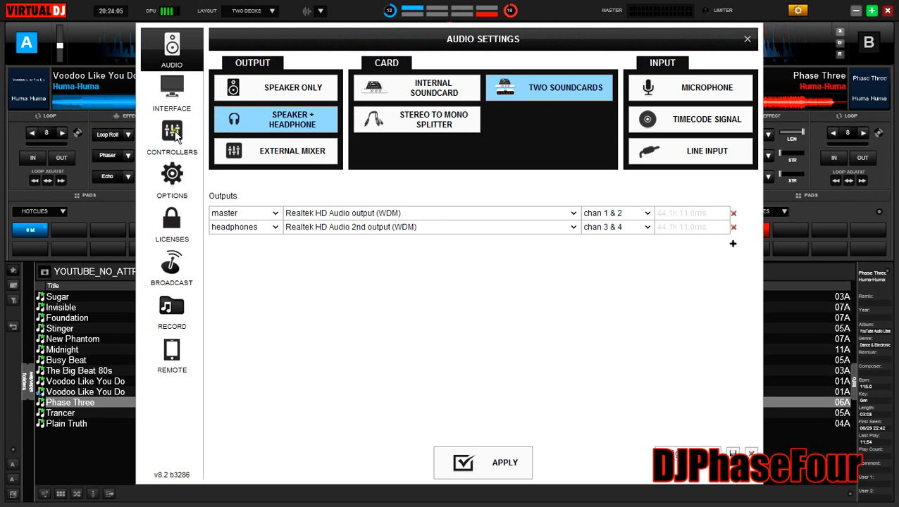
{"action": "left_click", "coordinate": [172, 137]}
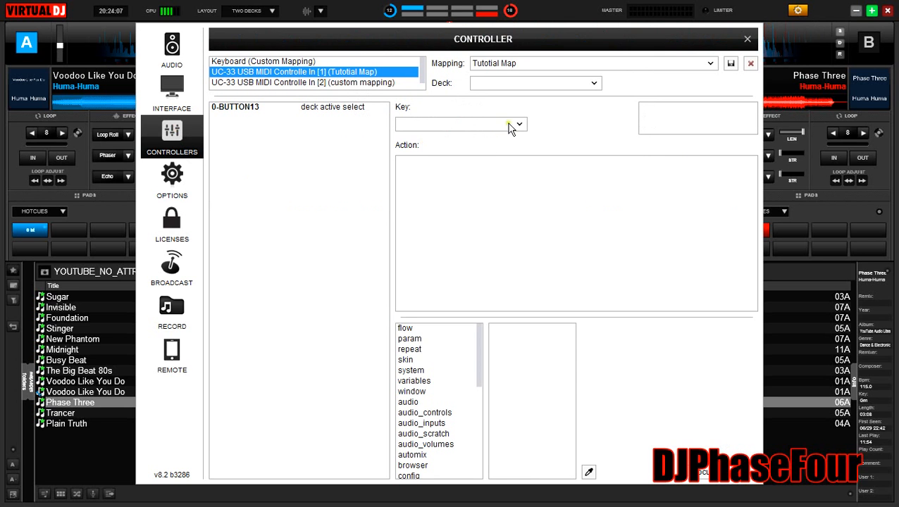
{"action": "triple_click", "coordinate": [592, 64]}
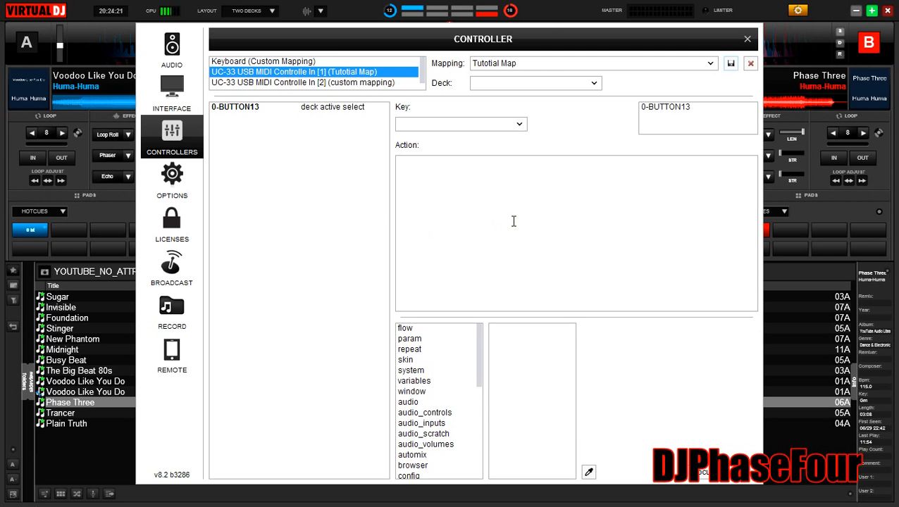
{"action": "mouse_move", "coordinate": [719, 128]}
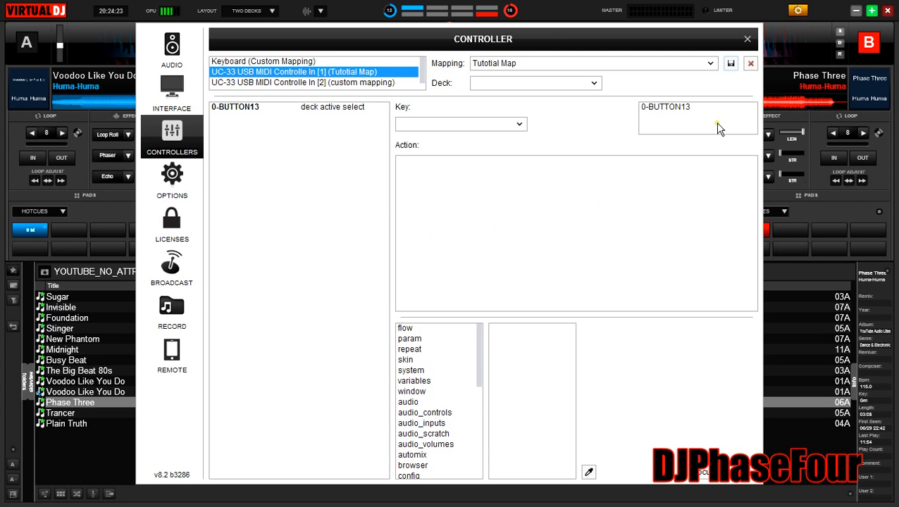
{"action": "mouse_move", "coordinate": [681, 117]}
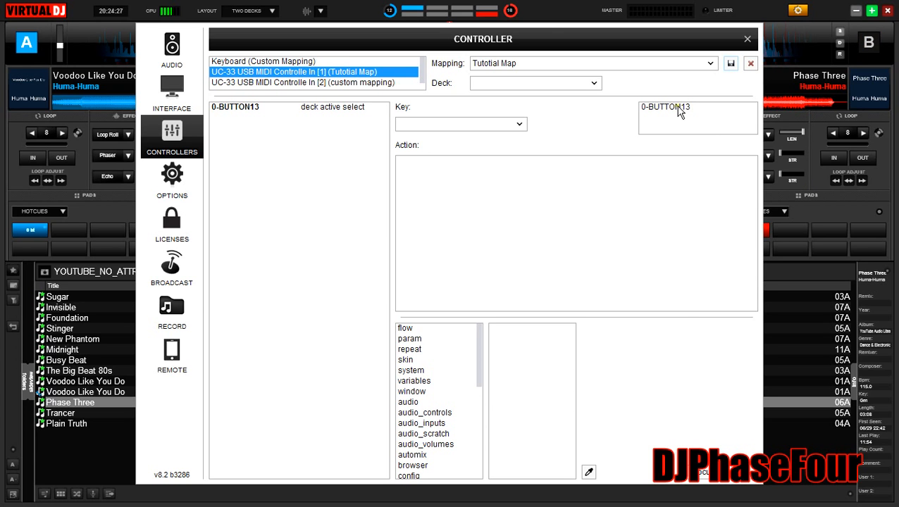
{"action": "left_click", "coordinate": [296, 107]}
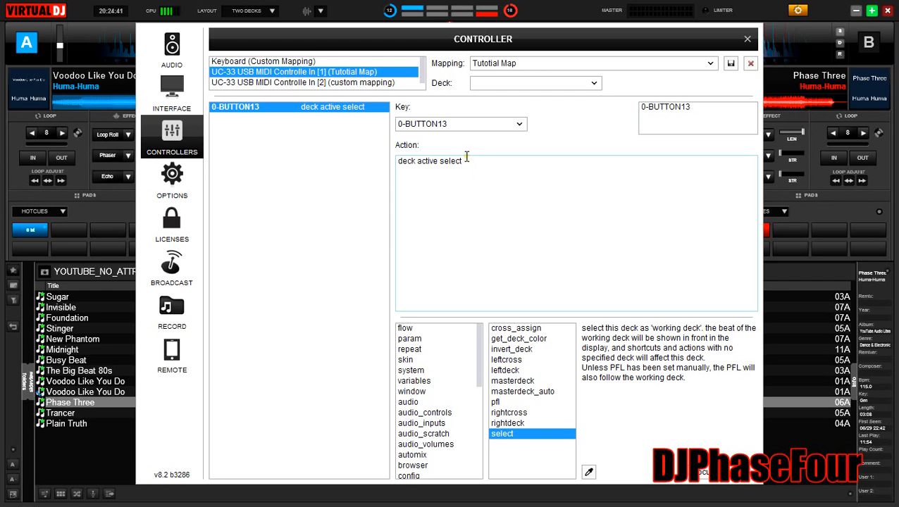
{"action": "mouse_move", "coordinate": [481, 156]}
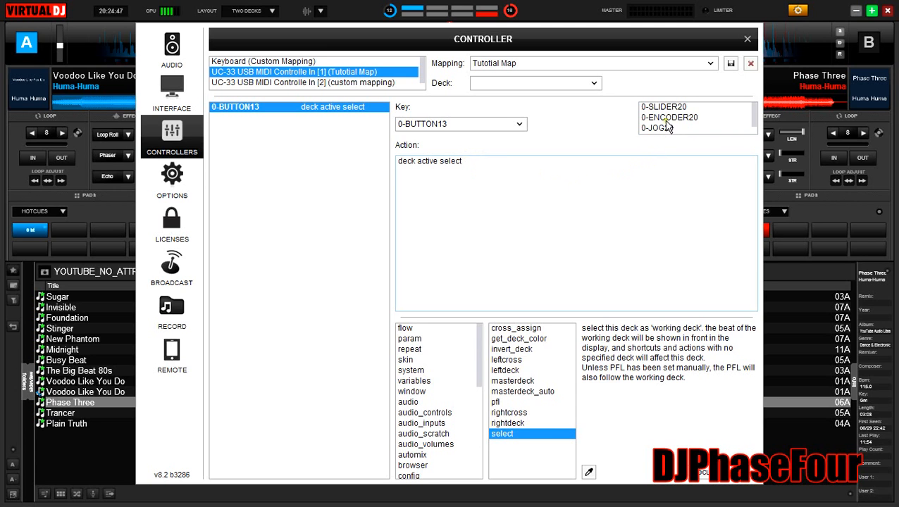
Add 0-SLIDER20 as 'deck left level' and 0-SLIDER27 as 'deck right level'.
{"action": "left_click", "coordinate": [662, 107]}
{"action": "type", "text": "deck"}
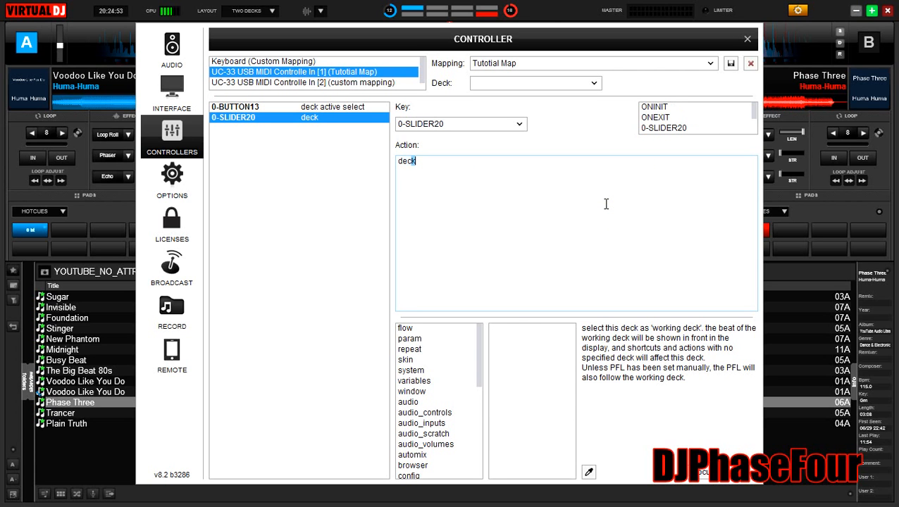
{"action": "type", "text": "left level"}
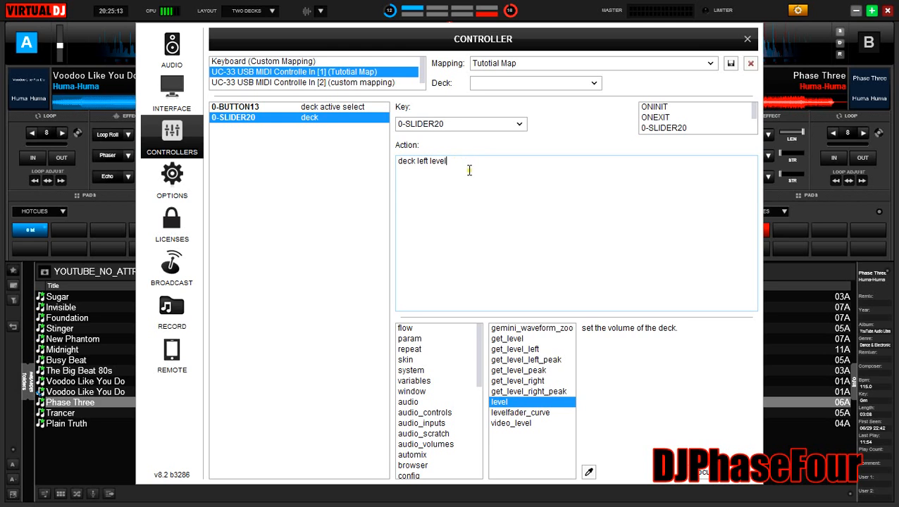
{"action": "mouse_move", "coordinate": [472, 166]}
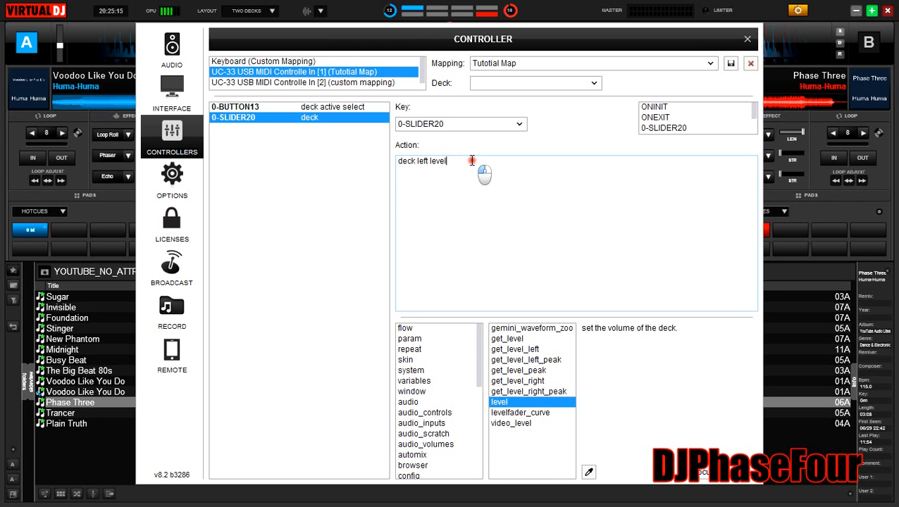
{"action": "mouse_move", "coordinate": [634, 123]}
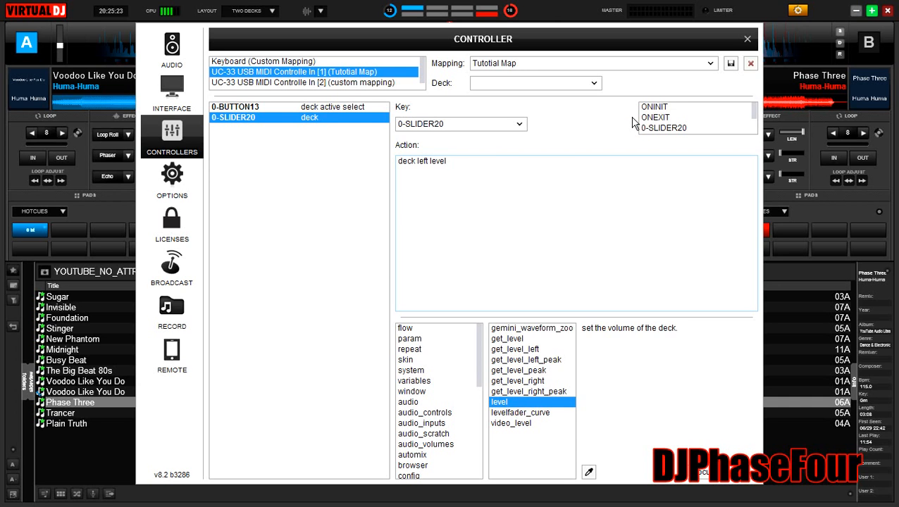
{"action": "scroll", "scroll_direction": "down", "scroll_amount": 3}
{"action": "type", "text": "righ"}
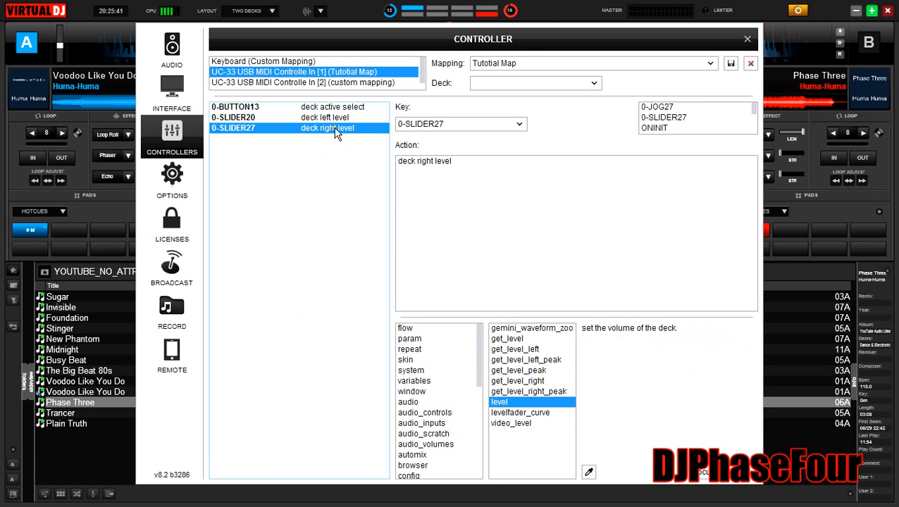
{"action": "mouse_move", "coordinate": [727, 67]}
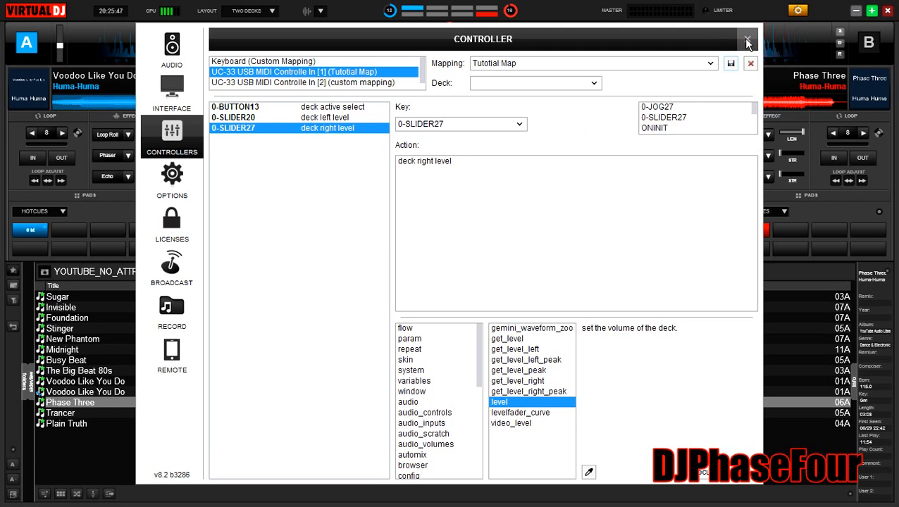
Close controller settings and test the UC-33 faders and buttons on both decks.
{"action": "left_click", "coordinate": [747, 39]}
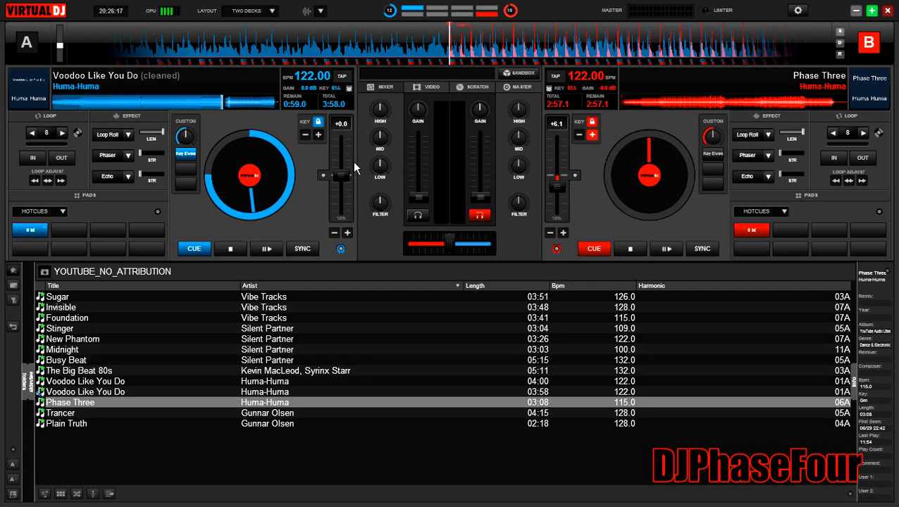
{"action": "left_click", "coordinate": [417, 215]}
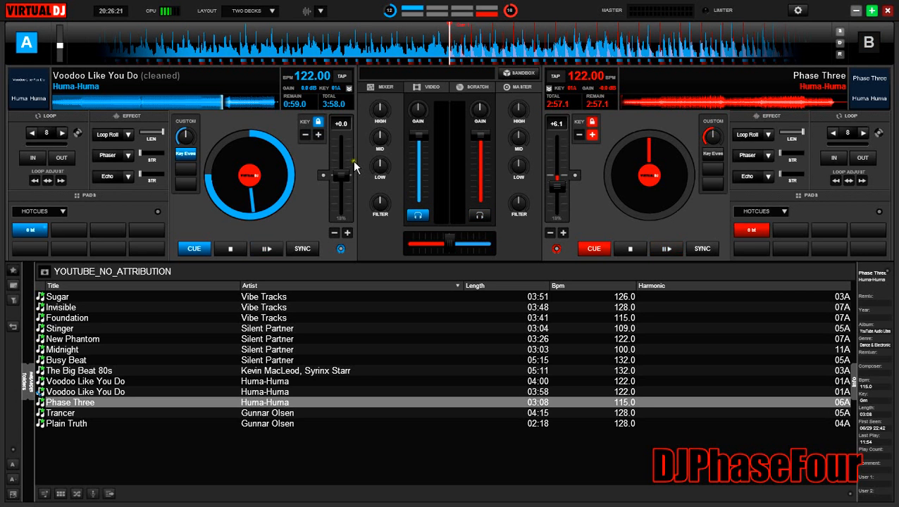
{"action": "left_click", "coordinate": [267, 248]}
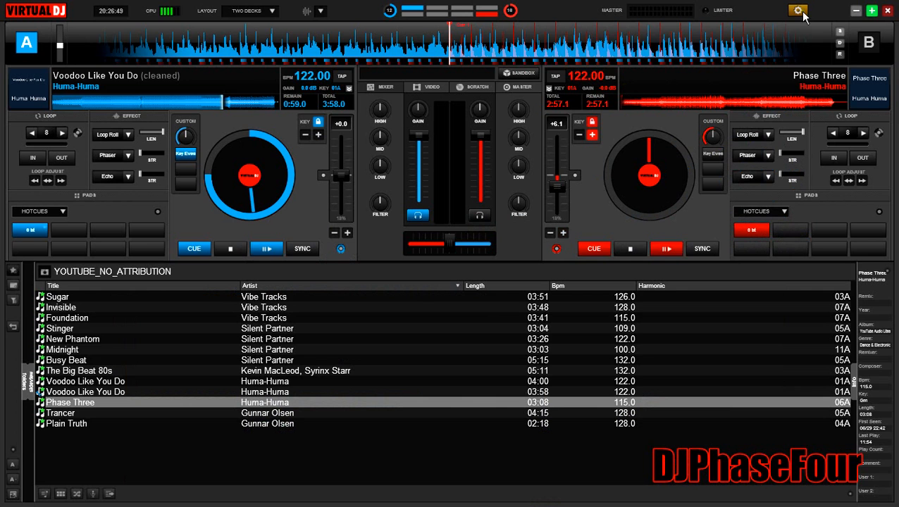
{"action": "mouse_move", "coordinate": [798, 11]}
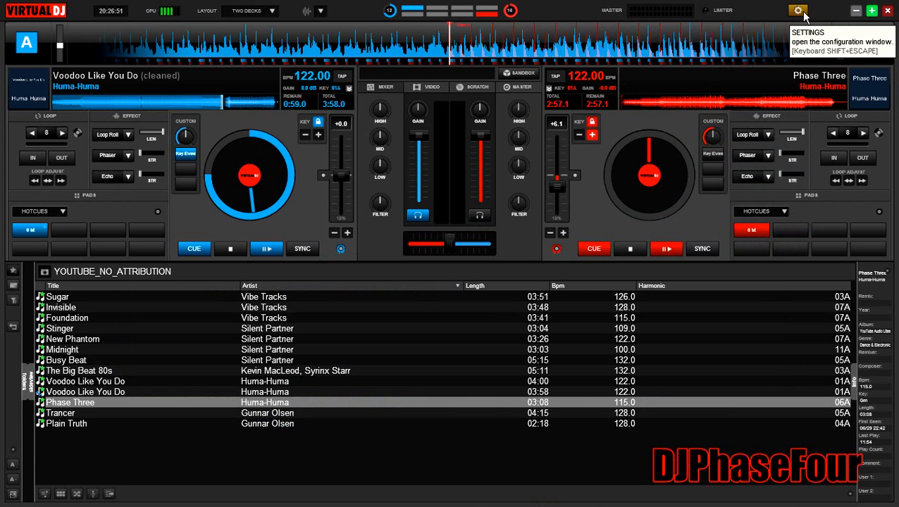
Reopen Controllers settings to map 0-BUTTON1 as 'deck default play'.
{"action": "left_click", "coordinate": [798, 9]}
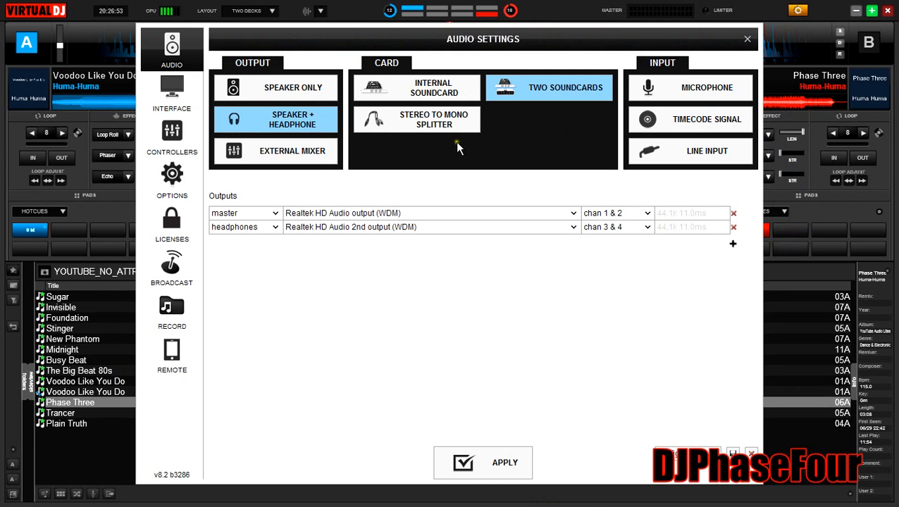
{"action": "mouse_move", "coordinate": [183, 141]}
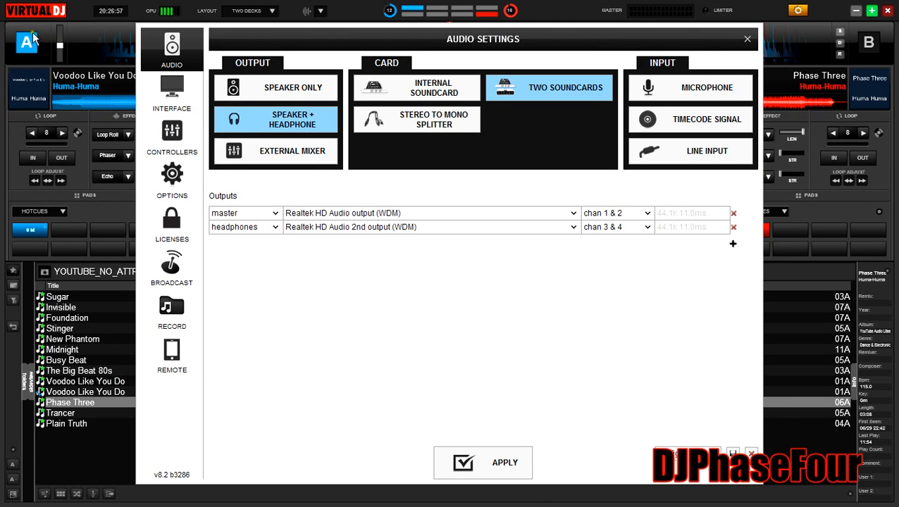
{"action": "left_click", "coordinate": [171, 137]}
{"action": "type", "text": "deck default play"}
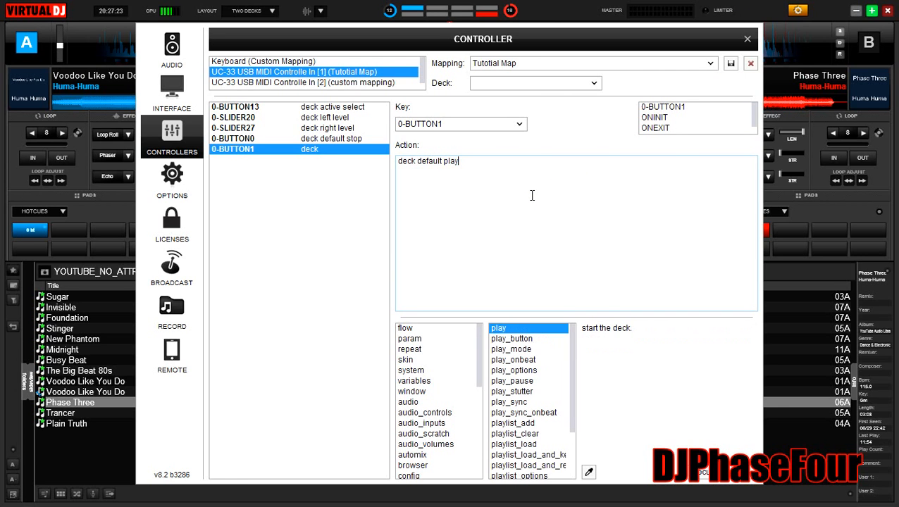
{"action": "mouse_move", "coordinate": [684, 144]}
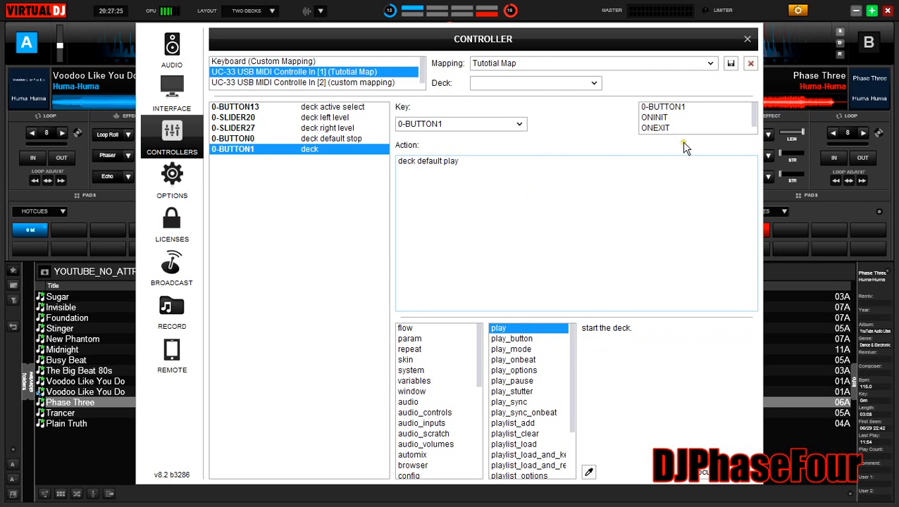
{"action": "mouse_move", "coordinate": [628, 201]}
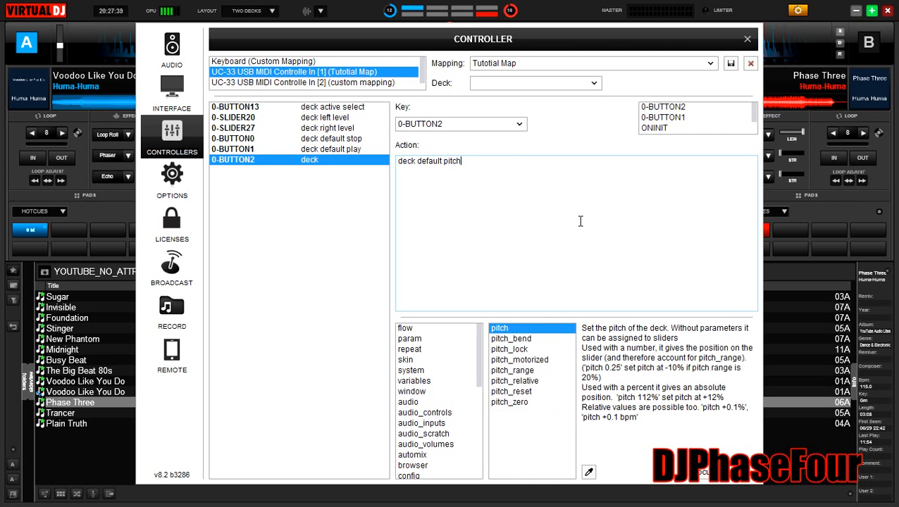
Set BUTTON2's action to 'deck default pitch_bend -8%'.
{"action": "left_click", "coordinate": [511, 327]}
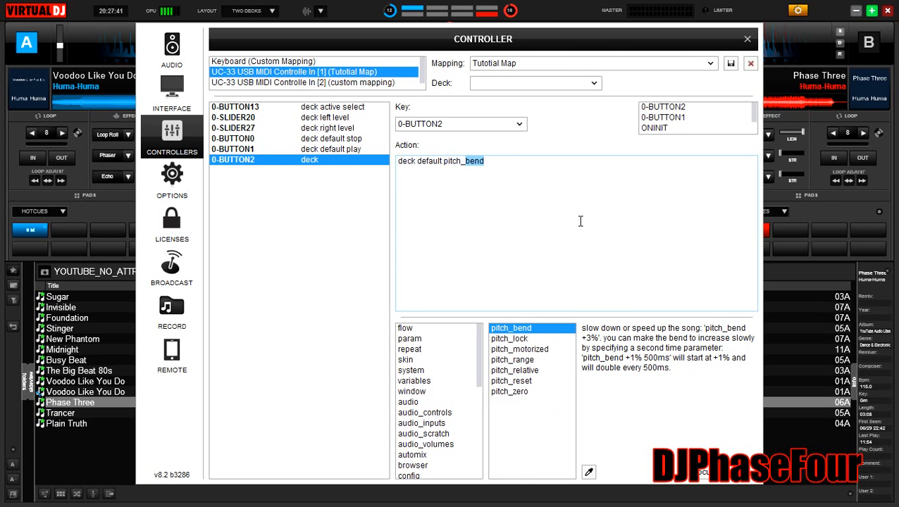
{"action": "mouse_move", "coordinate": [537, 349]}
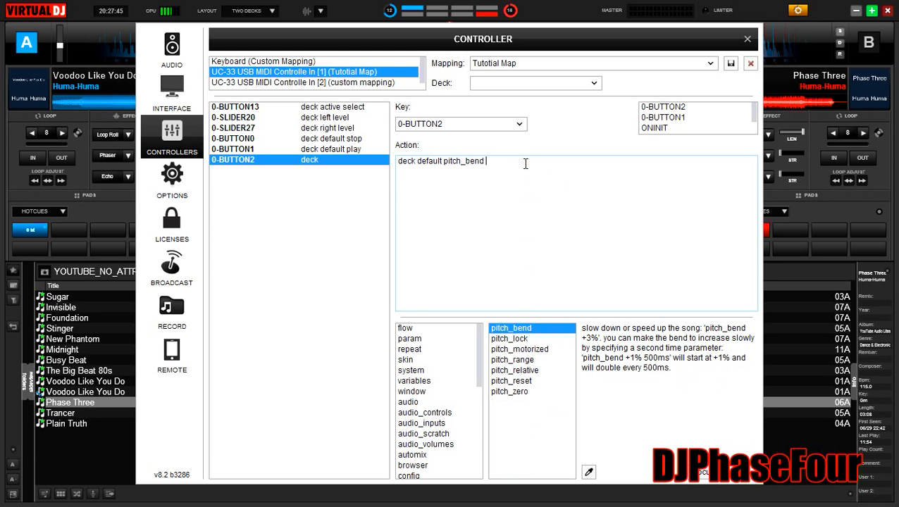
{"action": "type", "text": "-8"}
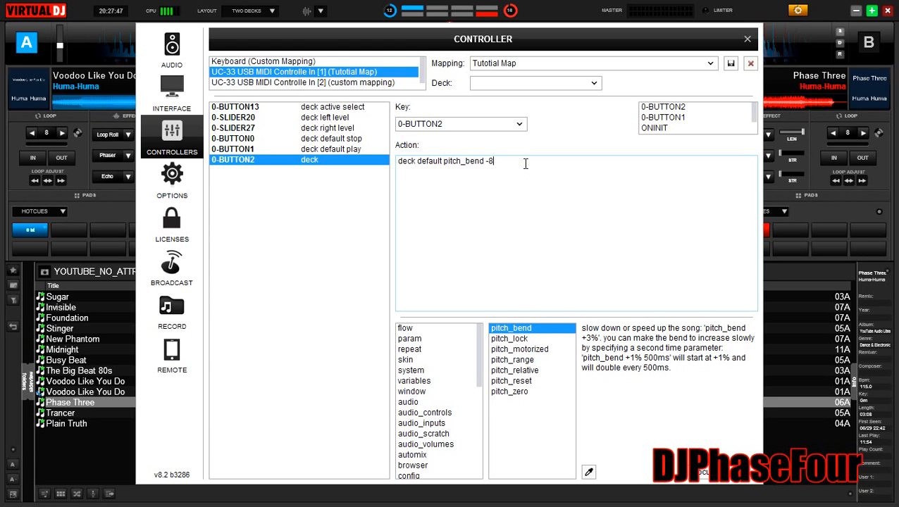
{"action": "type", "text": "%"}
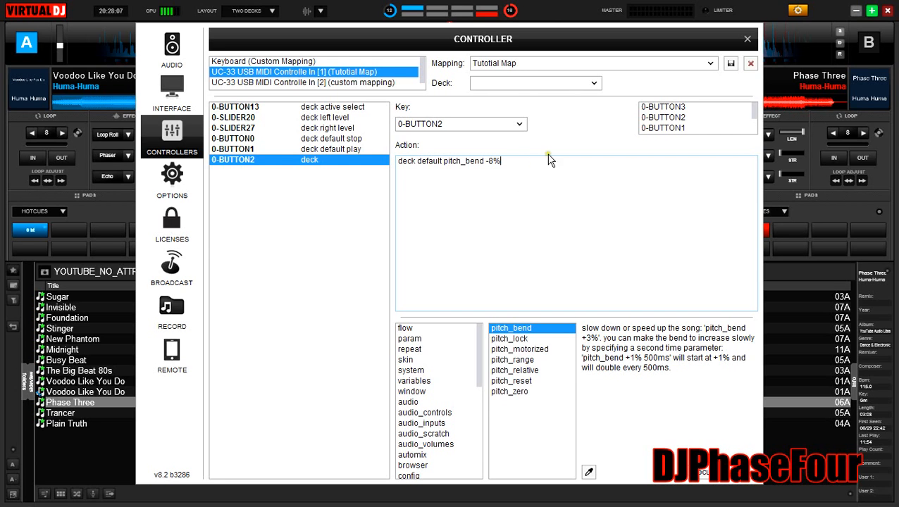
{"action": "mouse_move", "coordinate": [555, 152]}
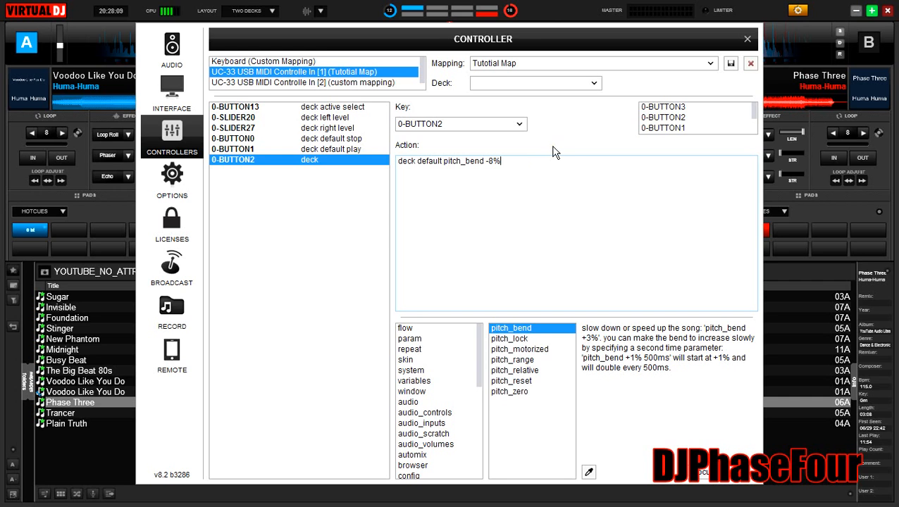
{"action": "left_click", "coordinate": [662, 106]}
{"action": "type", "text": "deck"}
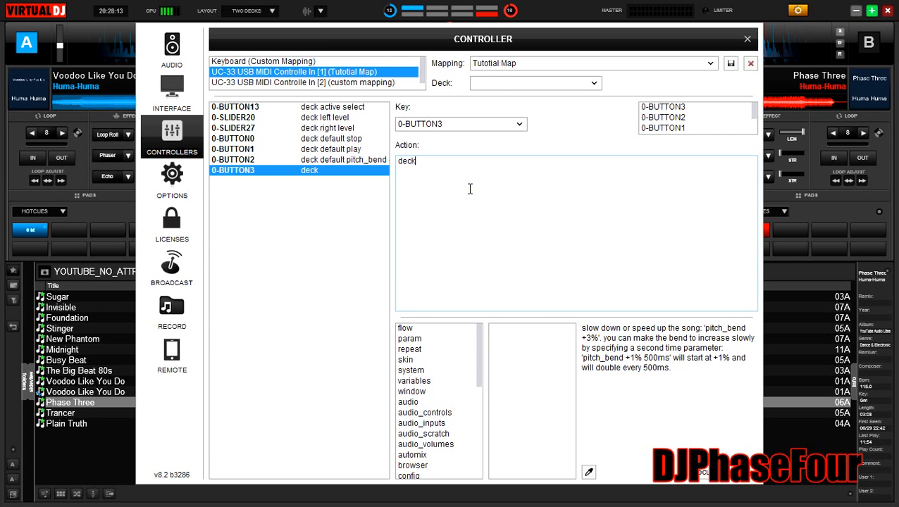
Set BUTTON3's action to 'deck default pitch_bend +8%' and close the settings.
{"action": "type", "text": "default"}
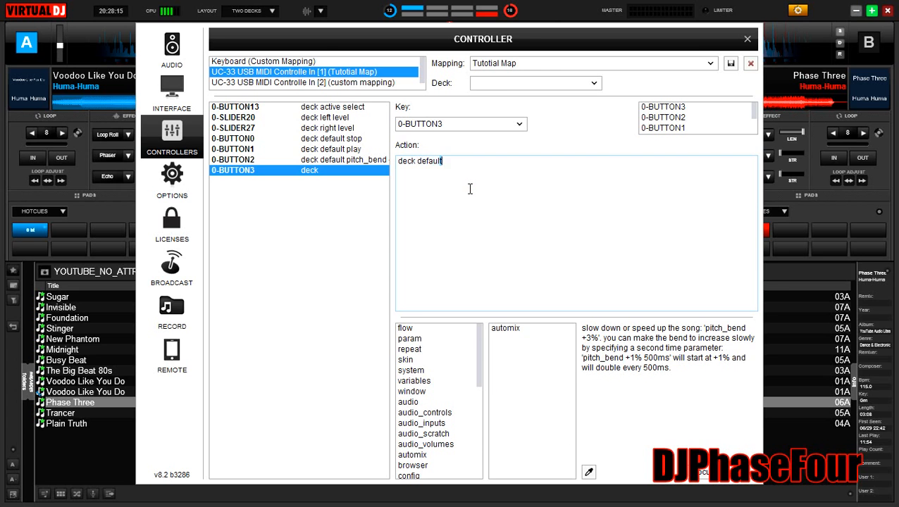
{"action": "type", "text": "pitch"}
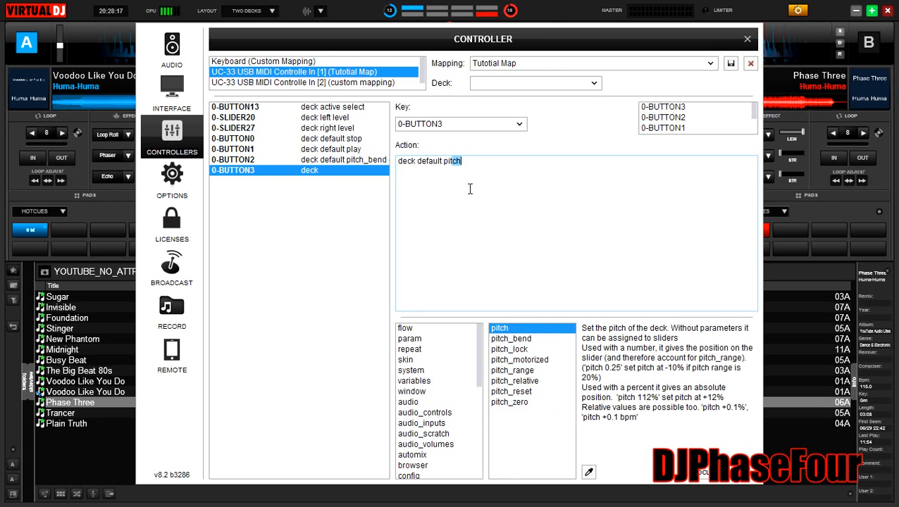
{"action": "left_click", "coordinate": [510, 338]}
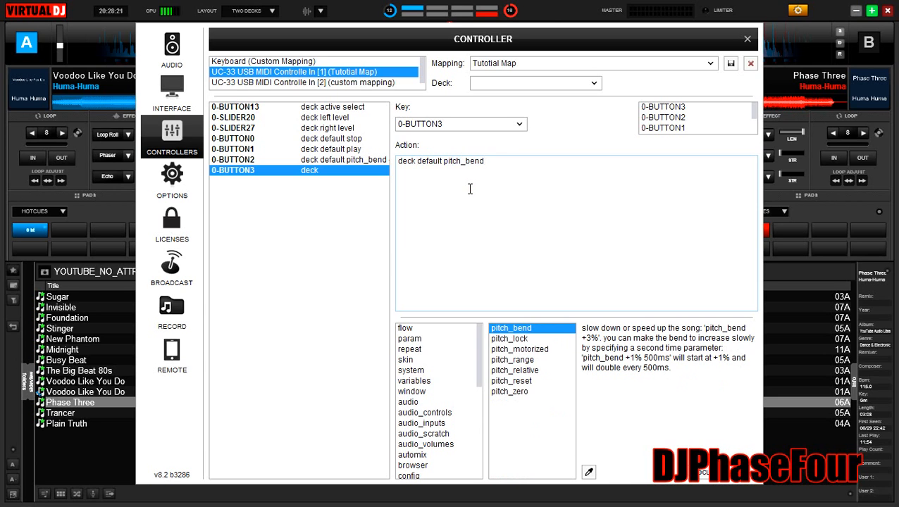
{"action": "type", "text": "+"}
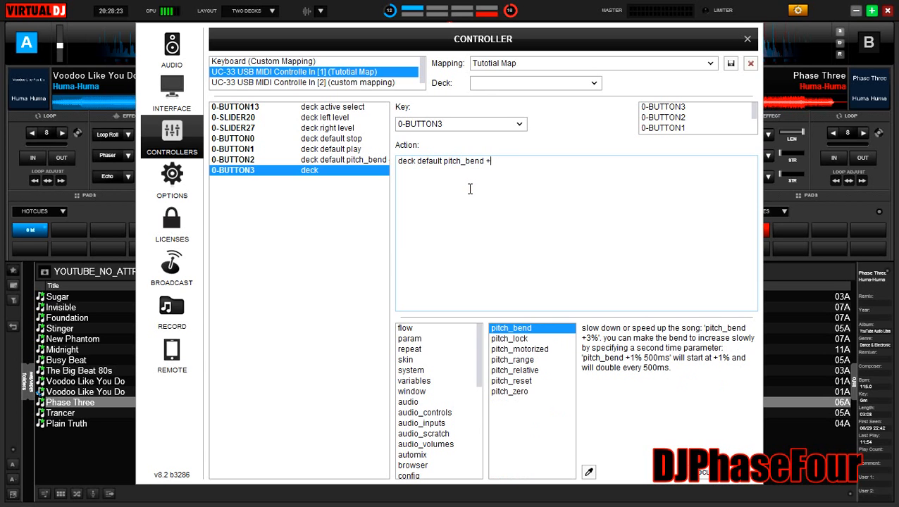
{"action": "type", "text": "8%"}
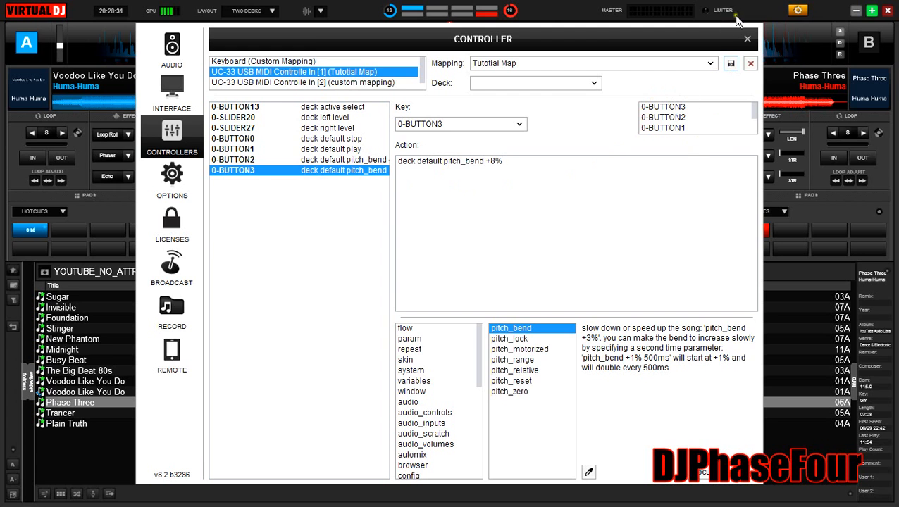
{"action": "left_click", "coordinate": [748, 39]}
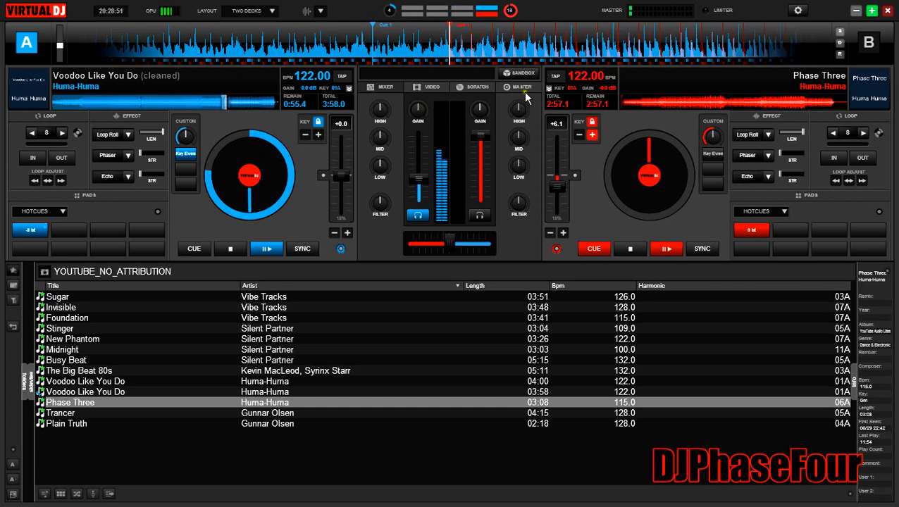
Test the mapped buttons on the decks, leaving deck B active.
{"action": "left_click", "coordinate": [523, 86]}
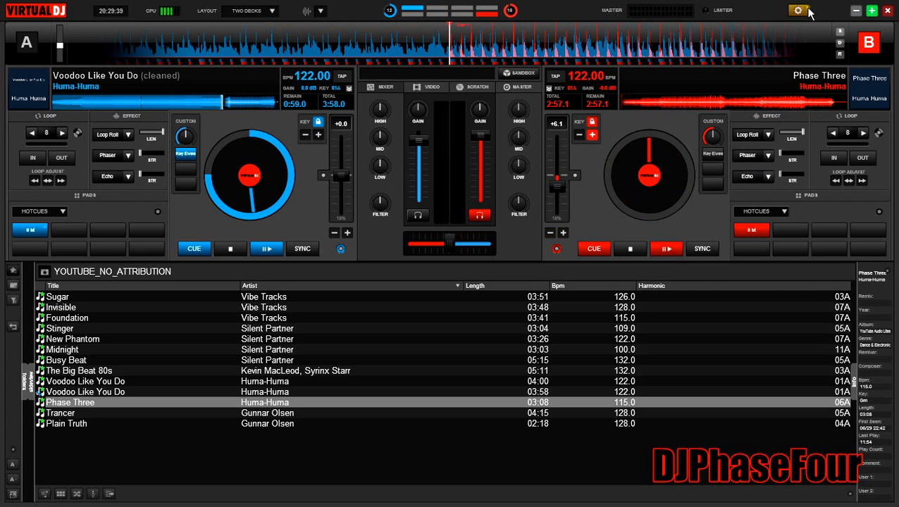
In Controllers, give 0-SLIDER28 the action 'deck left eq_low'.
{"action": "left_click", "coordinate": [798, 10]}
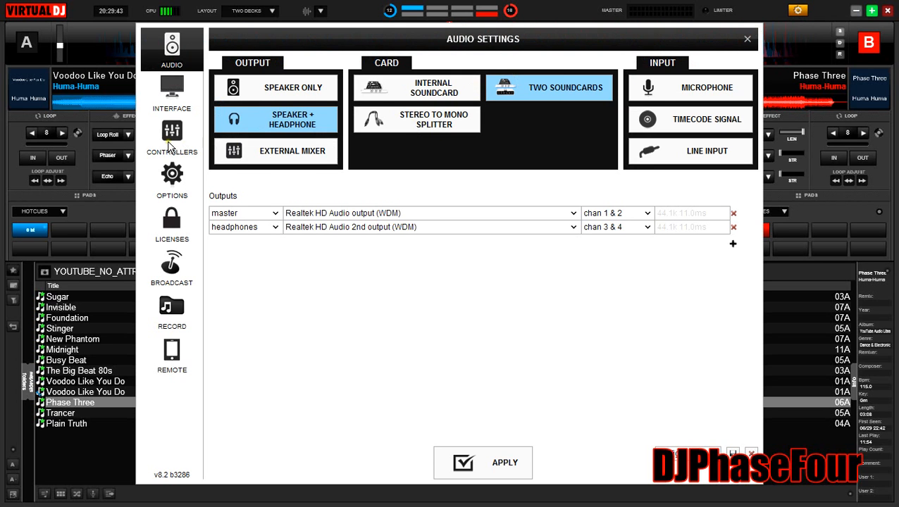
{"action": "left_click", "coordinate": [171, 138]}
{"action": "type", "text": "deck"}
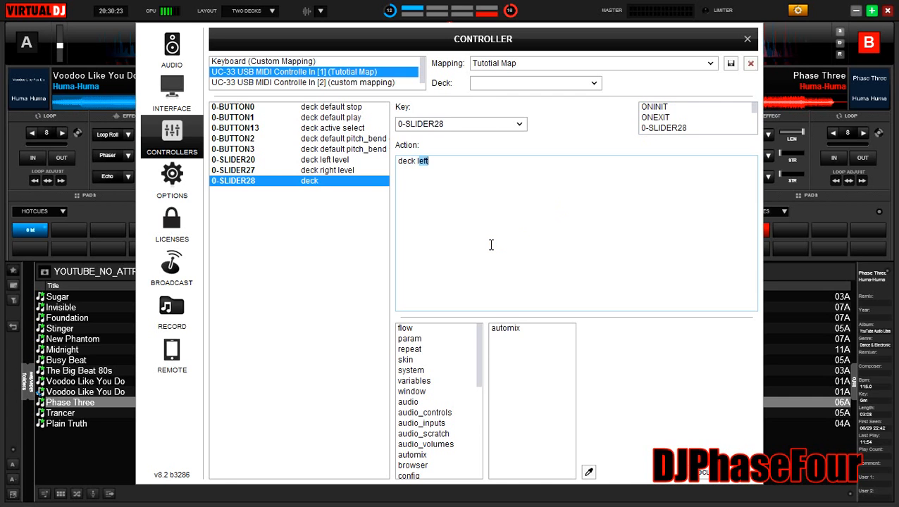
{"action": "left_click", "coordinate": [527, 328]}
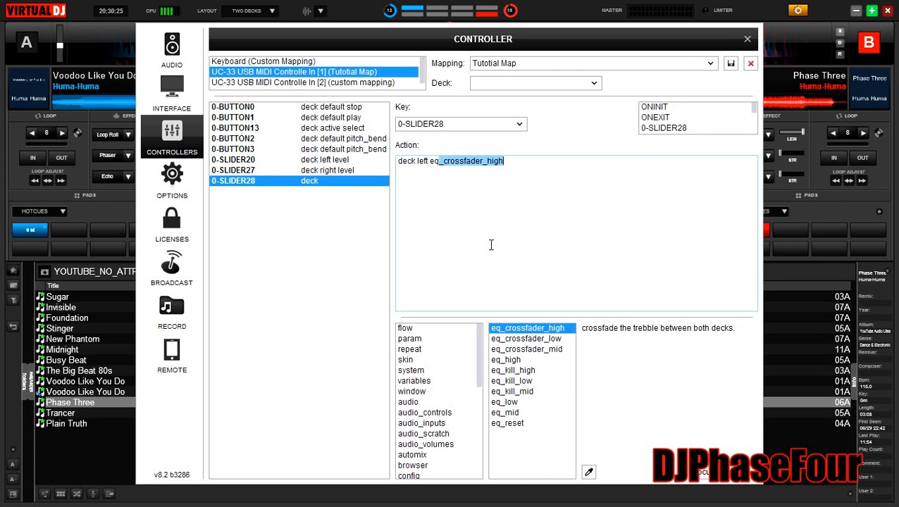
{"action": "left_click", "coordinate": [505, 402]}
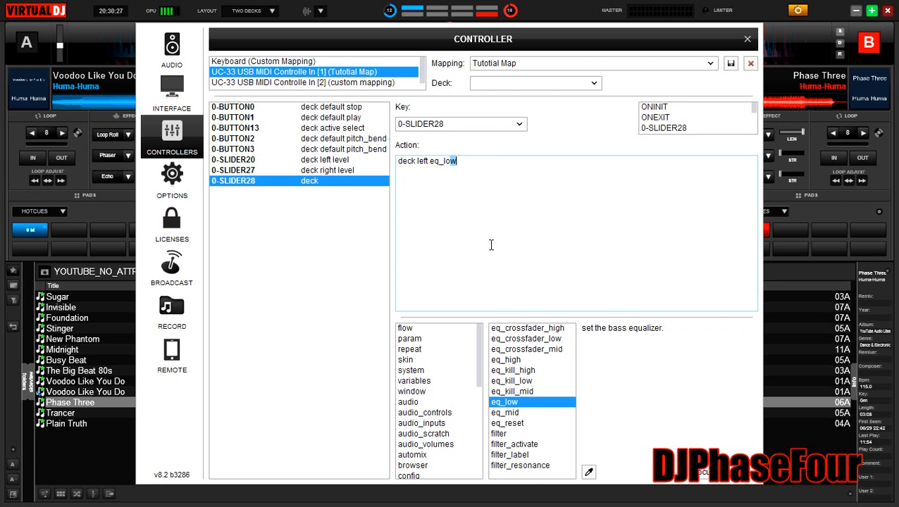
{"action": "mouse_move", "coordinate": [365, 191]}
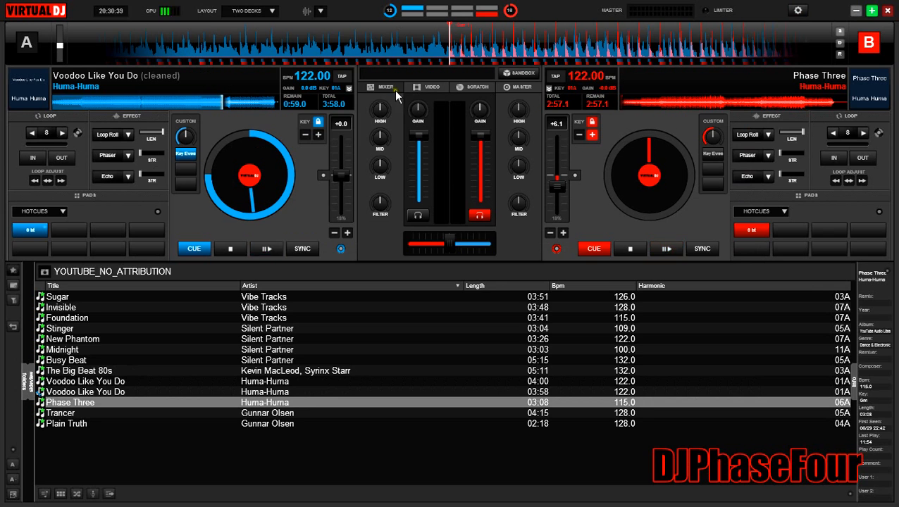
{"action": "mouse_move", "coordinate": [392, 100]}
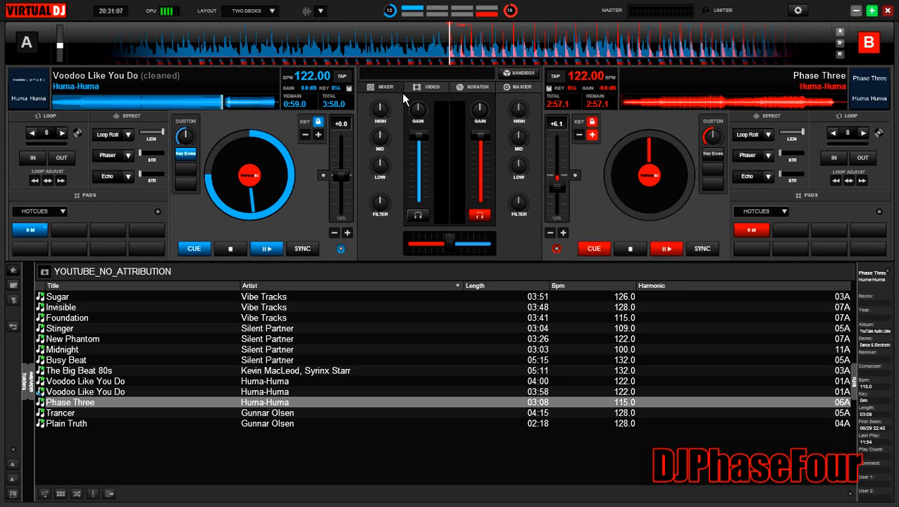
{"action": "mouse_move", "coordinate": [425, 87]}
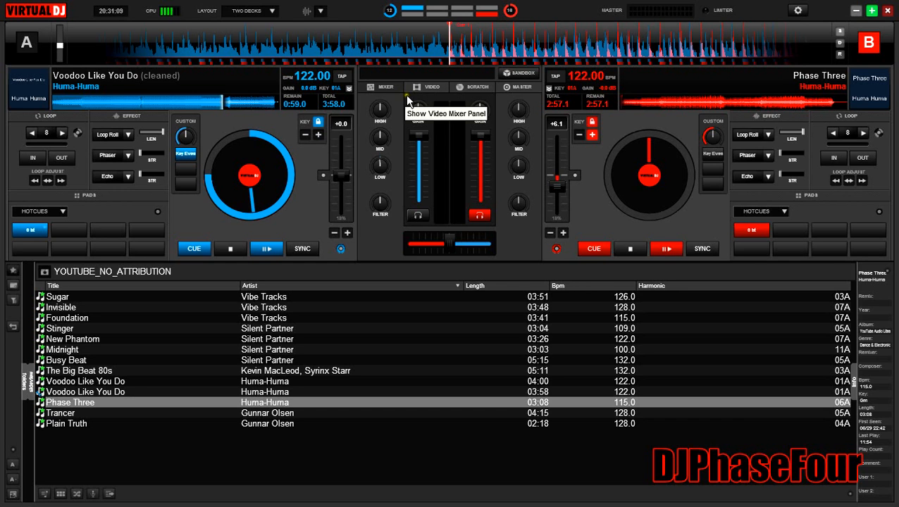
{"action": "mouse_move", "coordinate": [396, 118]}
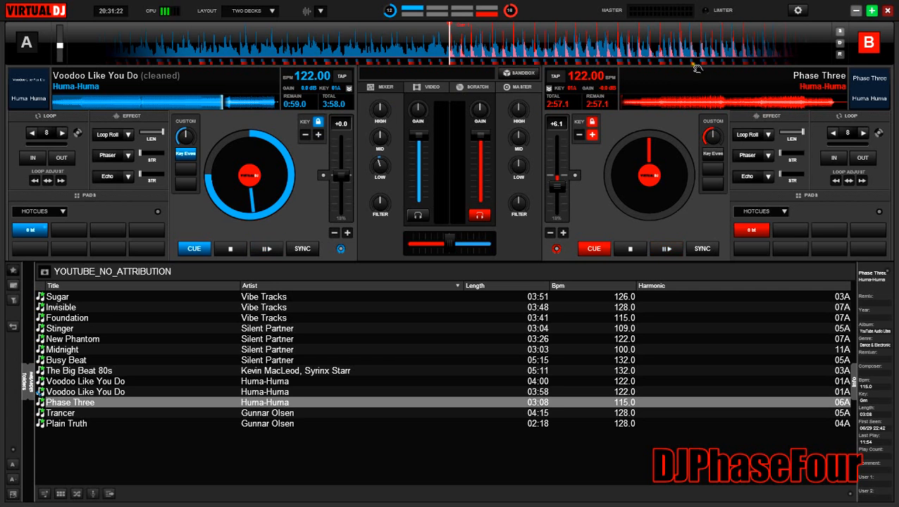
Reopen Controllers and append '& param_bigger 48%' to 0-SLIDER28's action.
{"action": "left_click", "coordinate": [797, 10]}
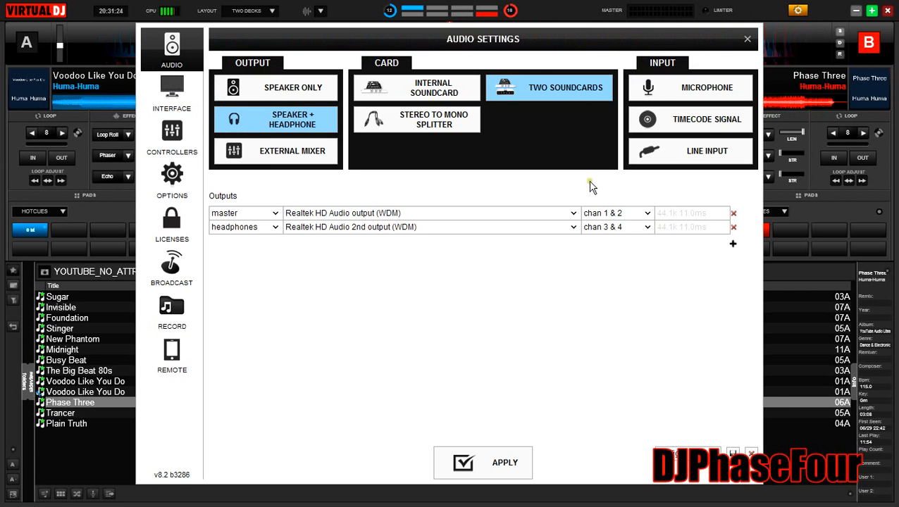
{"action": "left_click", "coordinate": [171, 137]}
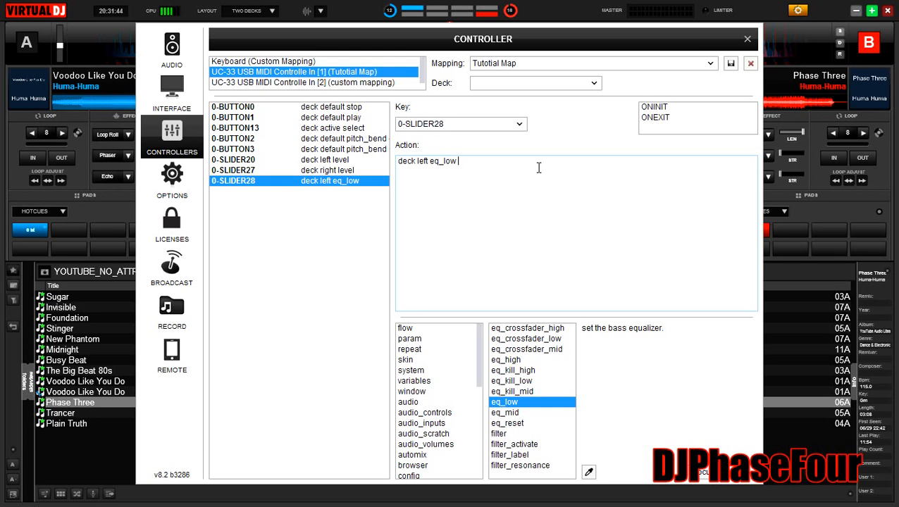
{"action": "type", "text": "& param_bigger"}
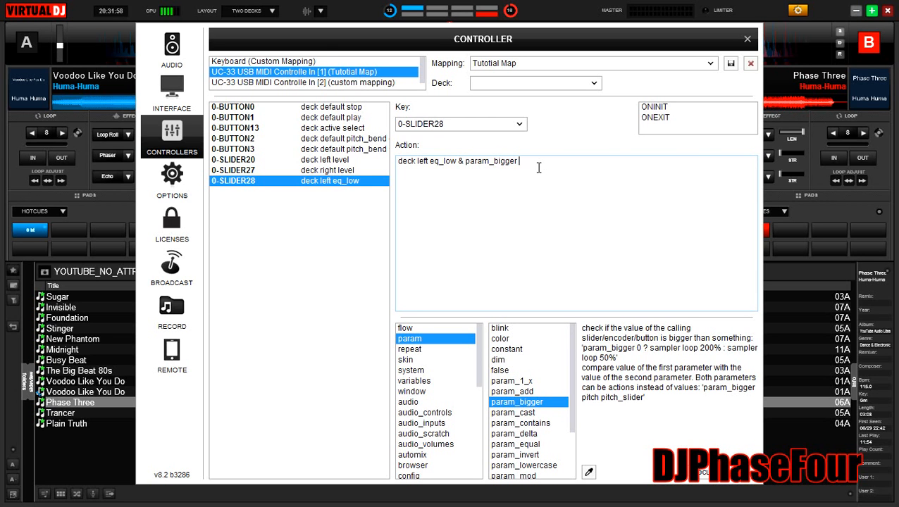
{"action": "type", "text": "48"}
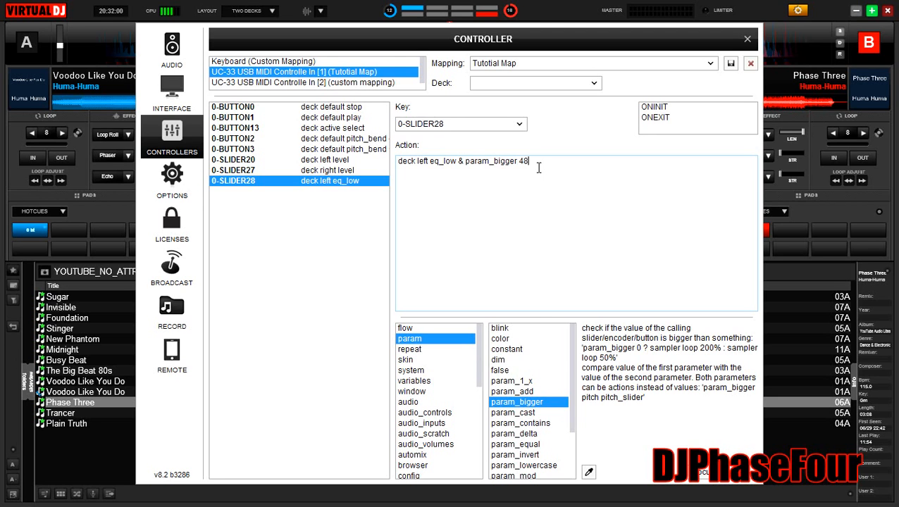
{"action": "type", "text": "%"}
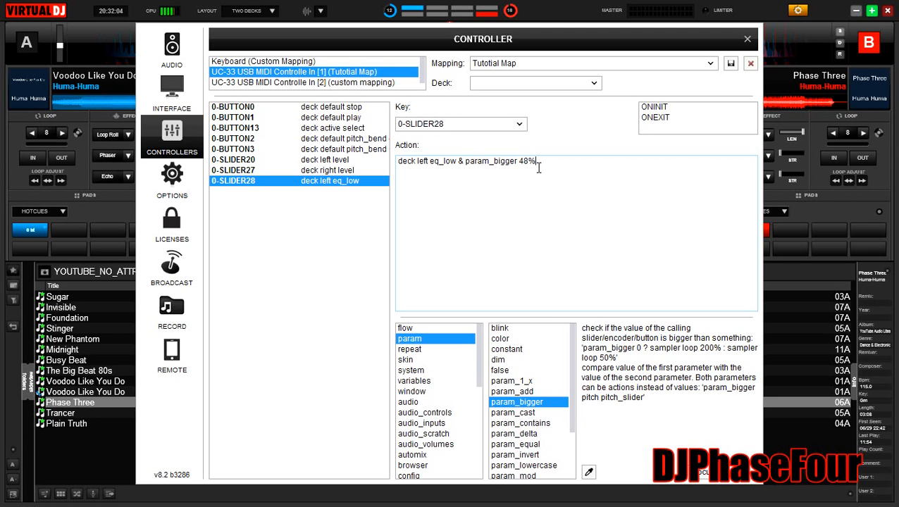
Append '? param_smaller 52% ? eq_low 50% : nothing : nothing' to the 0-SLIDER28 script.
{"action": "type", "text": "? param_smaller"}
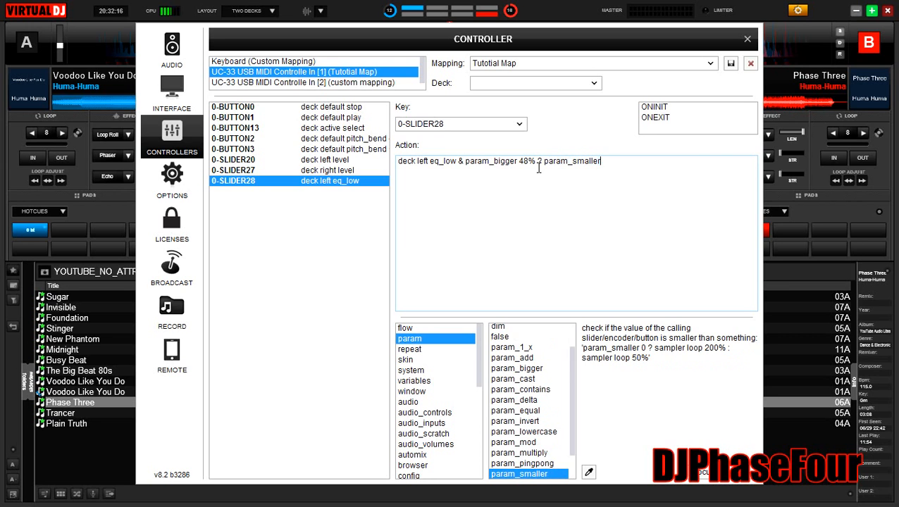
{"action": "type", "text": "52"}
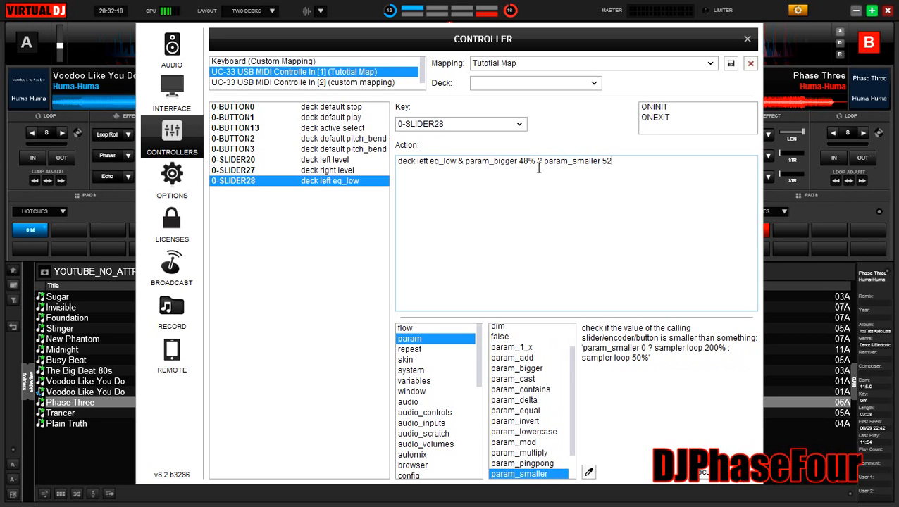
{"action": "type", "text": "% ? eq_low"}
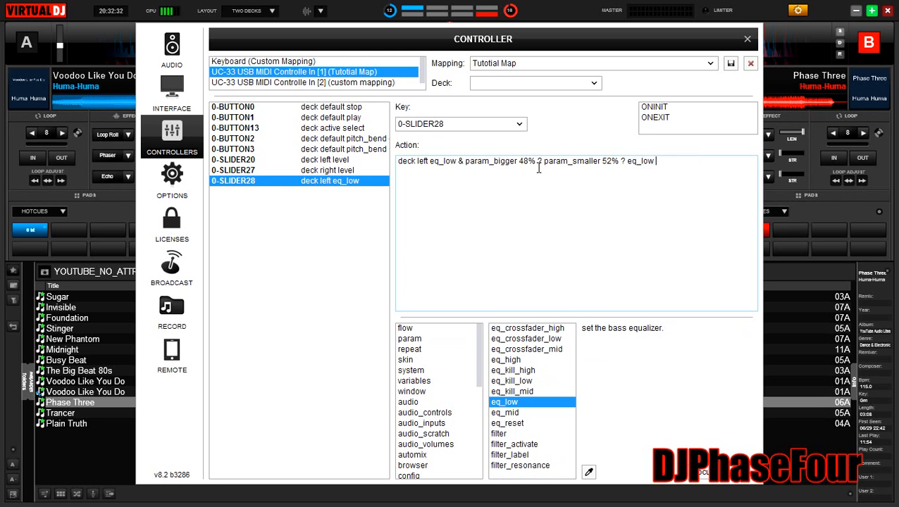
{"action": "type", "text": "50"}
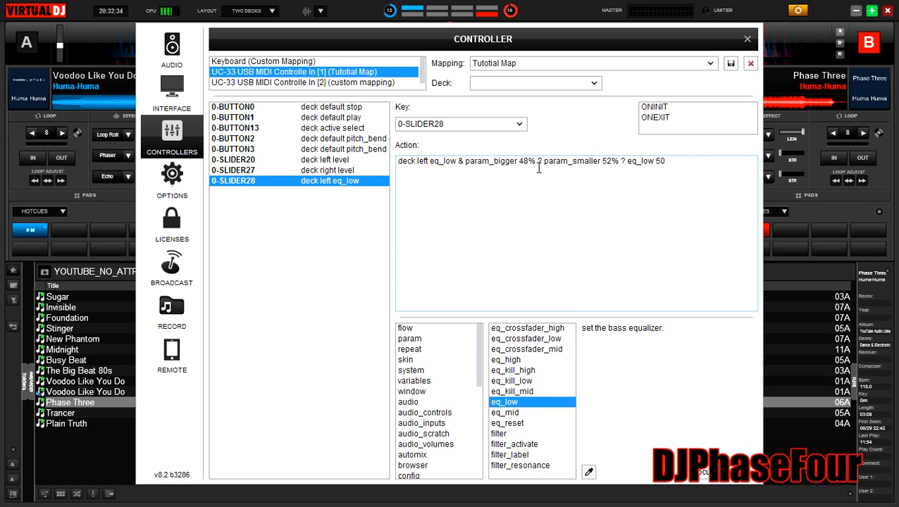
{"action": "type", "text": "%"}
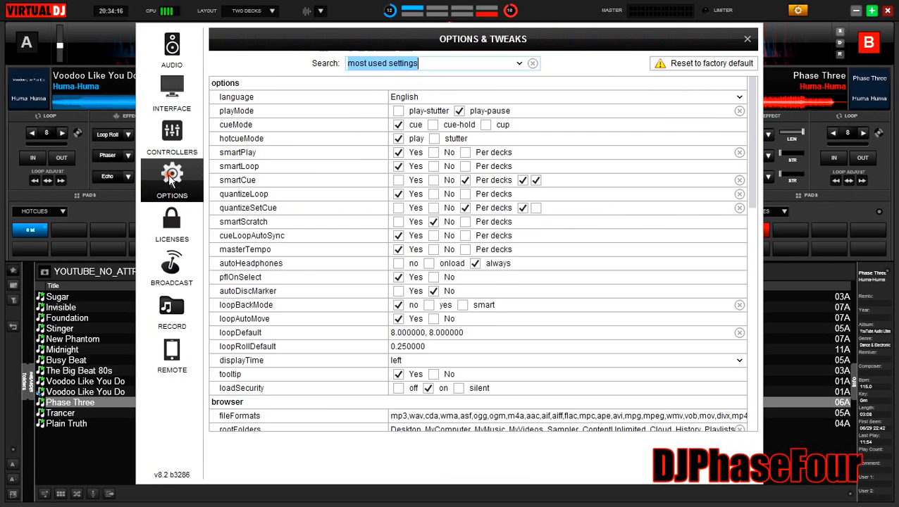
Select 0-SLIDER28 in Controllers and copy its whole centre-snap script.
{"action": "left_click", "coordinate": [171, 138]}
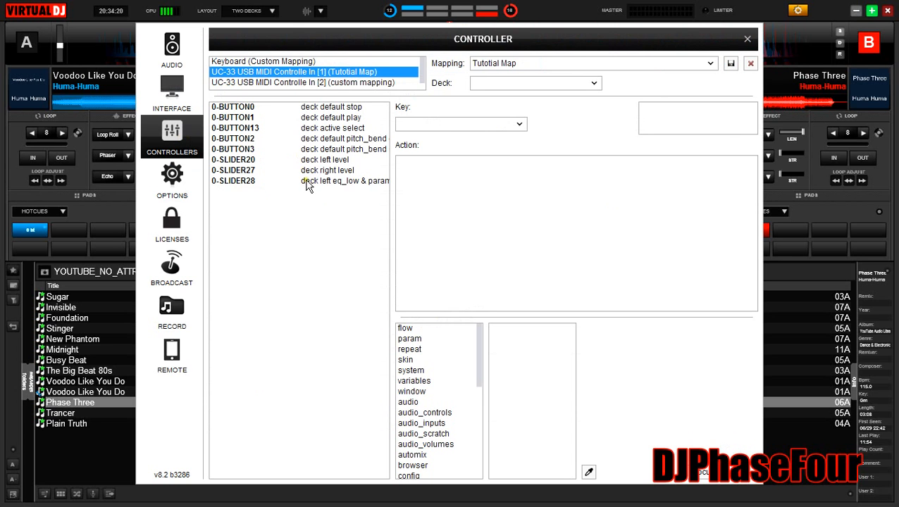
{"action": "left_click", "coordinate": [233, 180]}
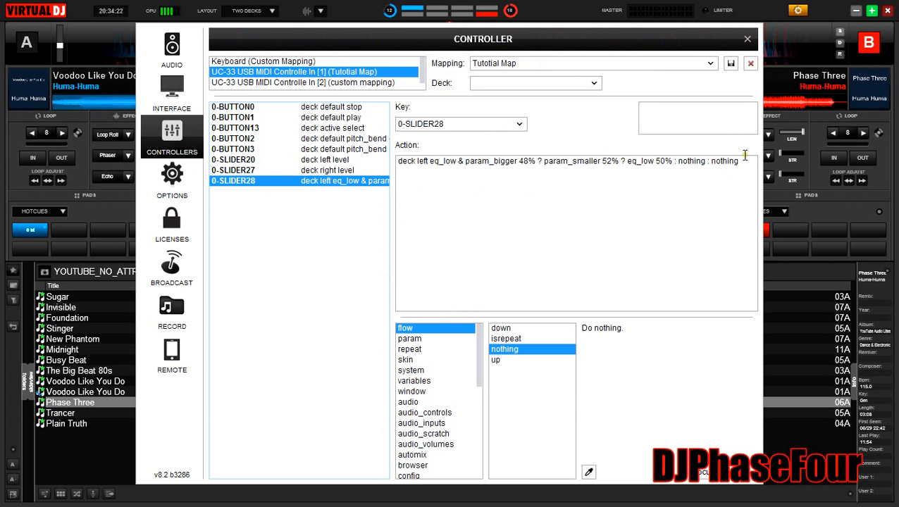
{"action": "right_click", "coordinate": [500, 161]}
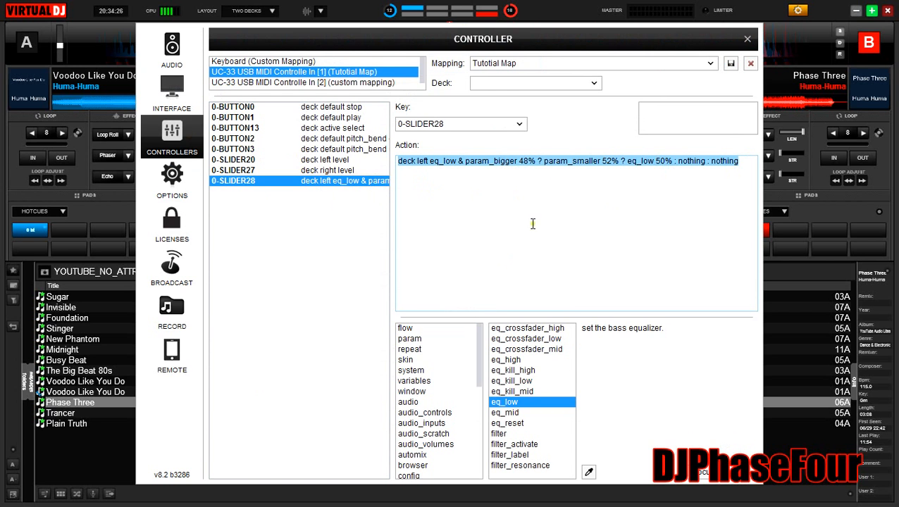
{"action": "mouse_move", "coordinate": [659, 239]}
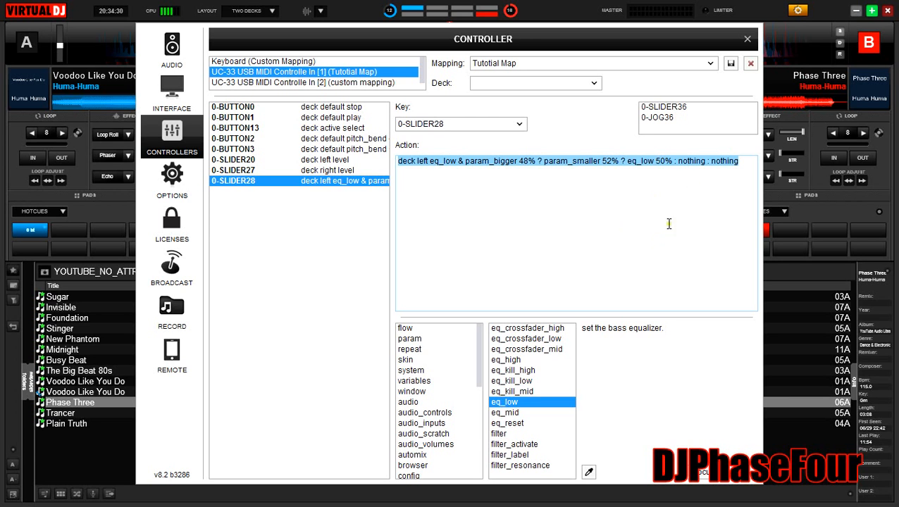
Map 0-SLIDER36 to the centre-snap script with both eq_low entries changed to eq_mid.
{"action": "left_click", "coordinate": [662, 106]}
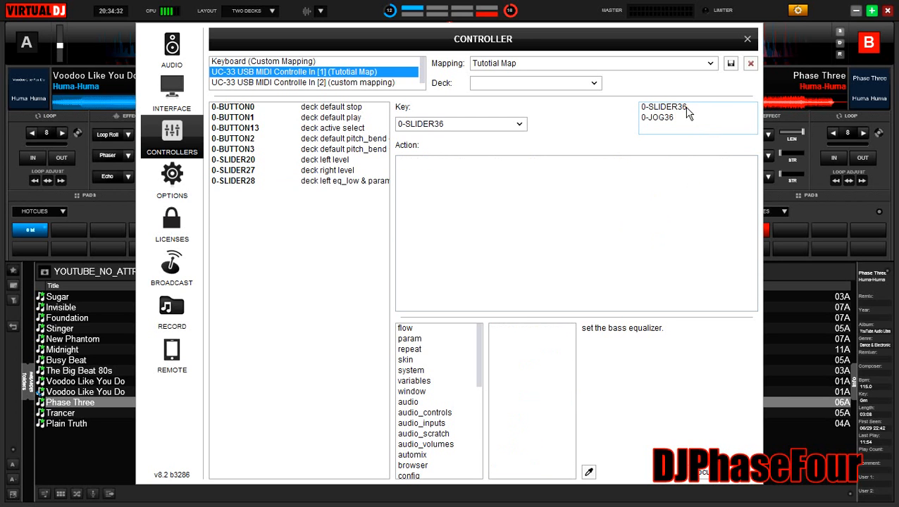
{"action": "left_click", "coordinate": [574, 232]}
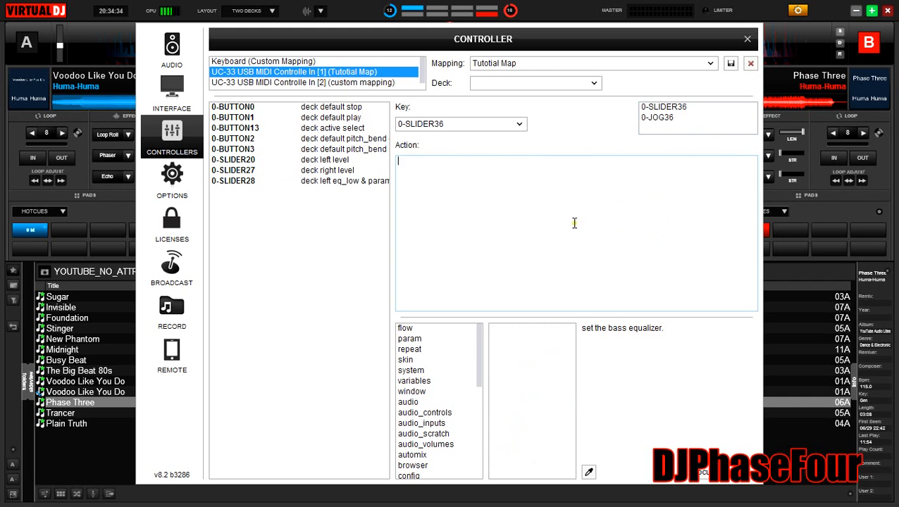
{"action": "mouse_move", "coordinate": [524, 200]}
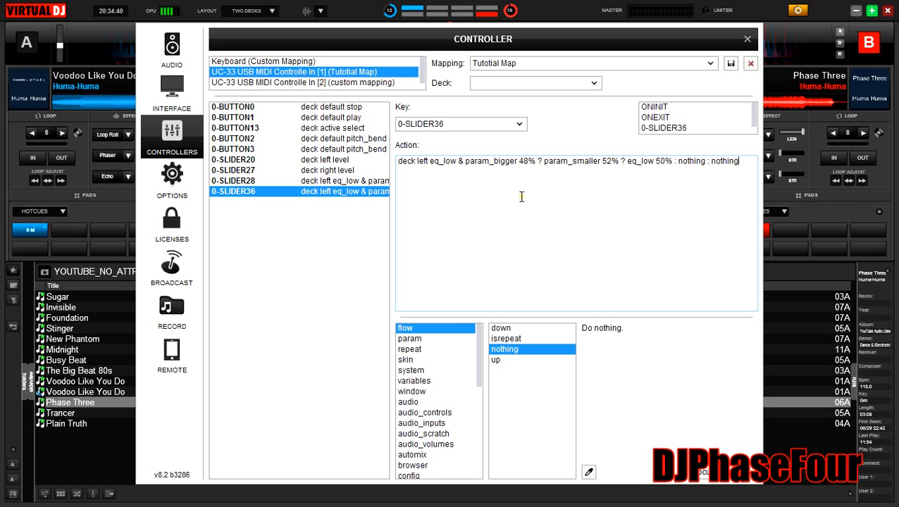
{"action": "mouse_move", "coordinate": [613, 179]}
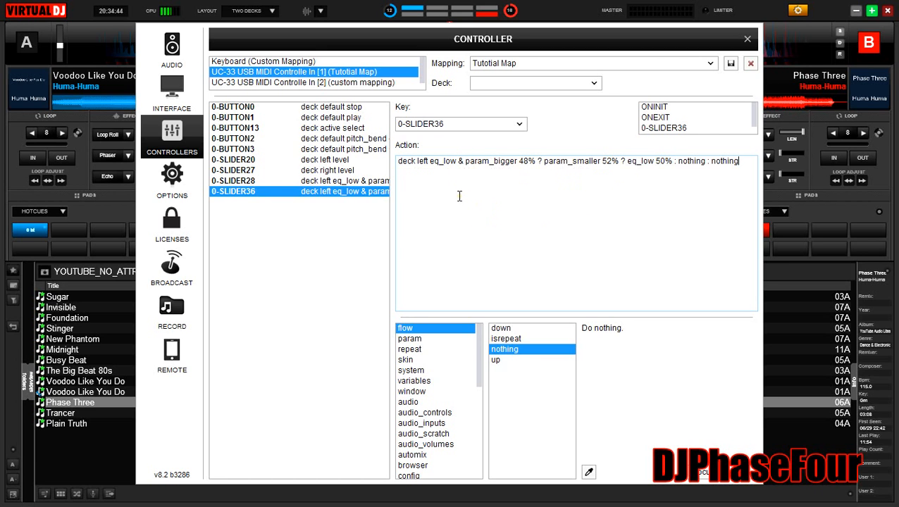
{"action": "left_click", "coordinate": [410, 338]}
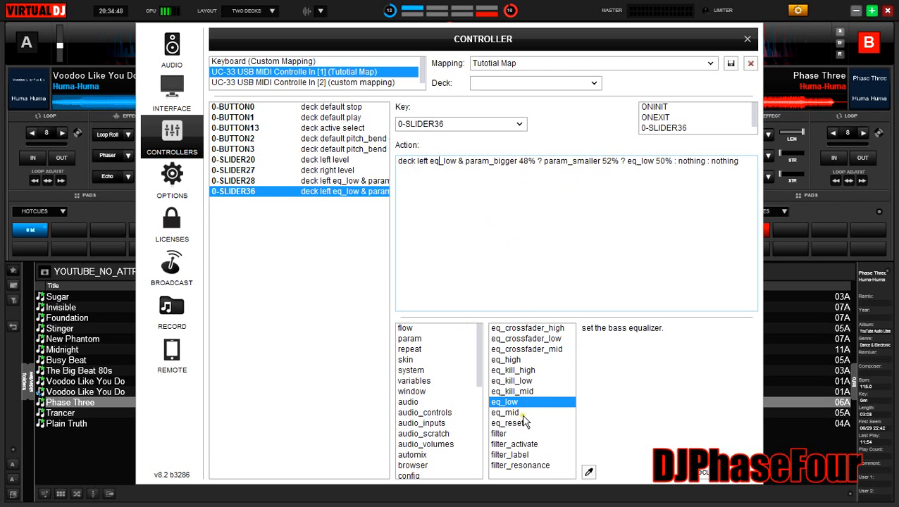
{"action": "left_click", "coordinate": [504, 412]}
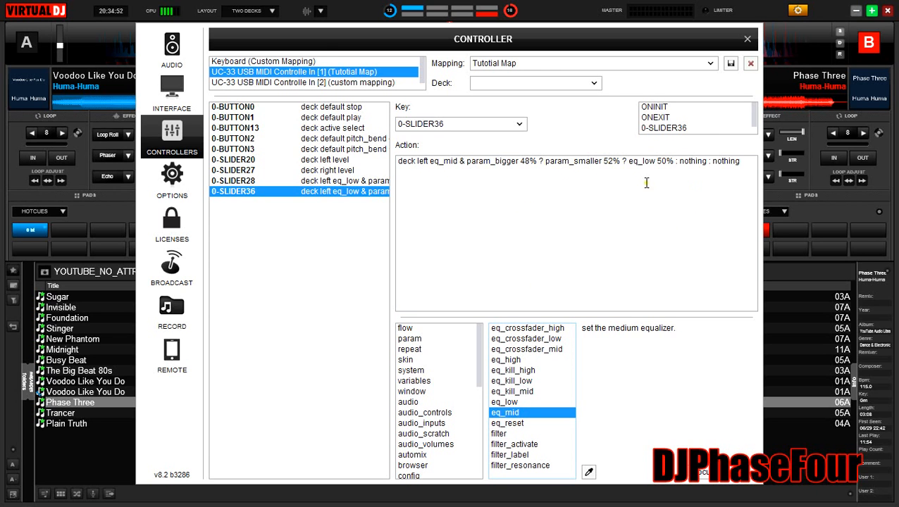
{"action": "left_click", "coordinate": [504, 401]}
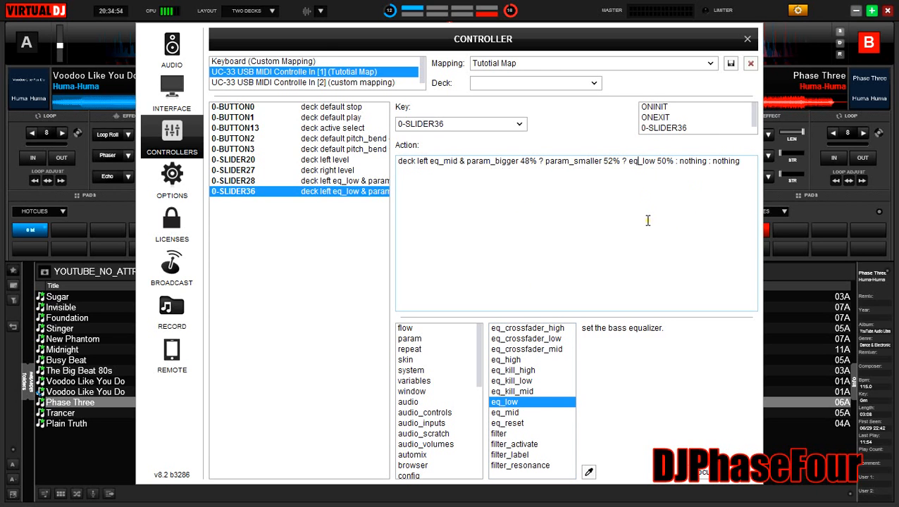
{"action": "left_click", "coordinate": [505, 412]}
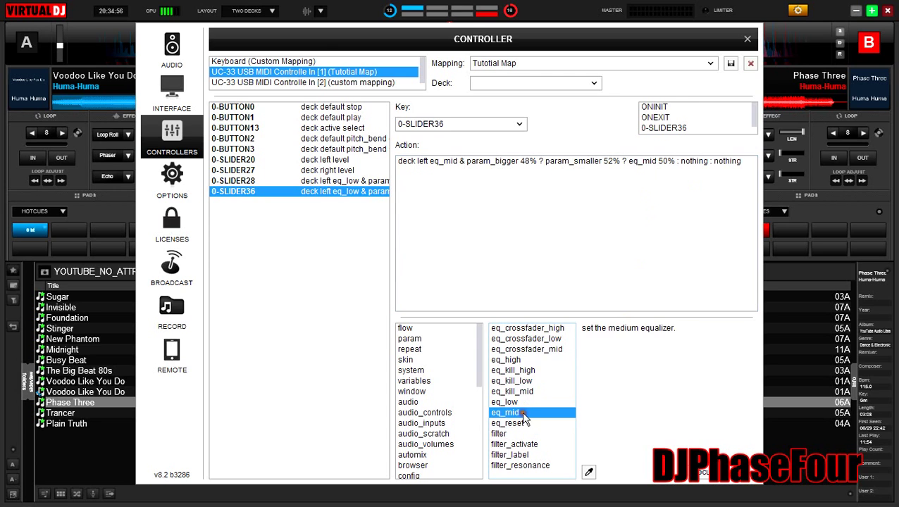
{"action": "mouse_move", "coordinate": [346, 204]}
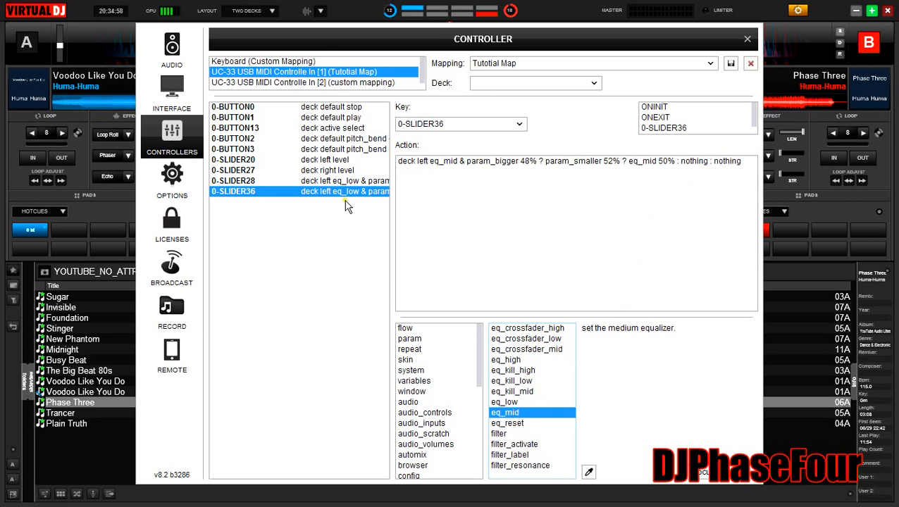
{"action": "left_click", "coordinate": [404, 328]}
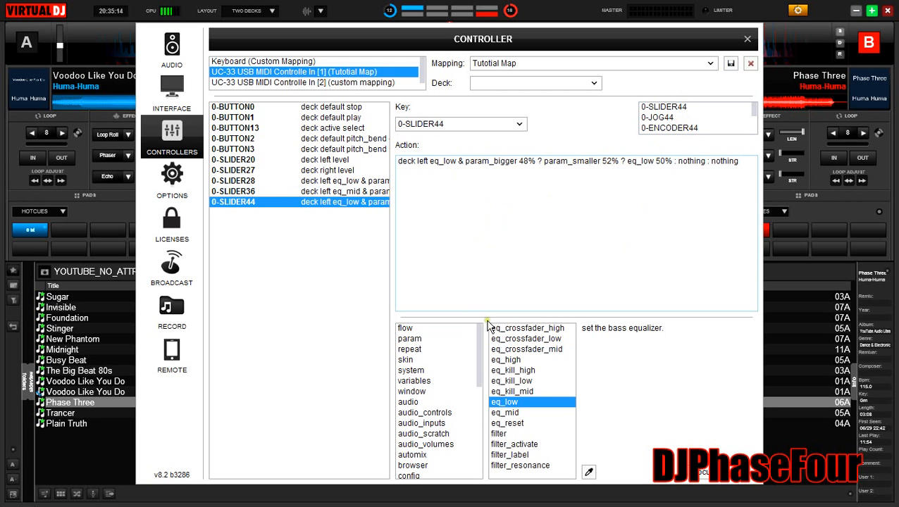
Change both eq_low entries in 0-SLIDER44's script to eq_high.
{"action": "left_click", "coordinate": [505, 359]}
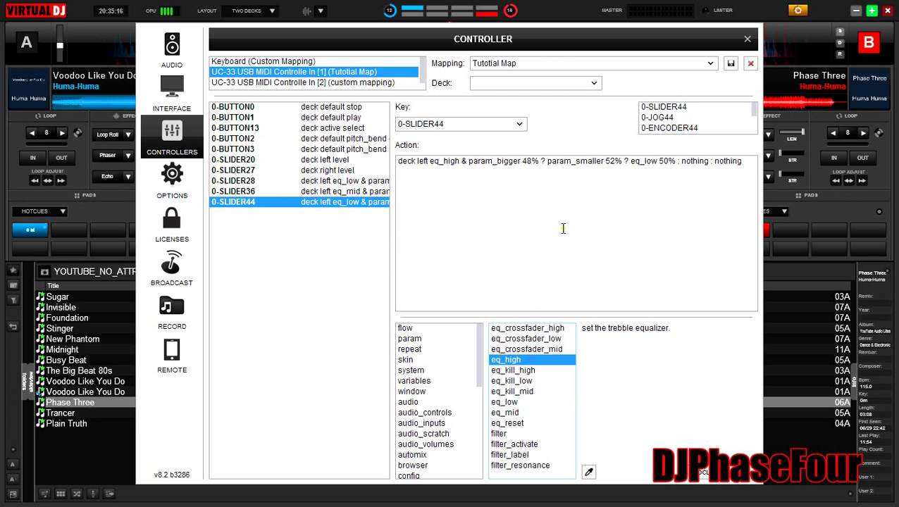
{"action": "left_click", "coordinate": [504, 401]}
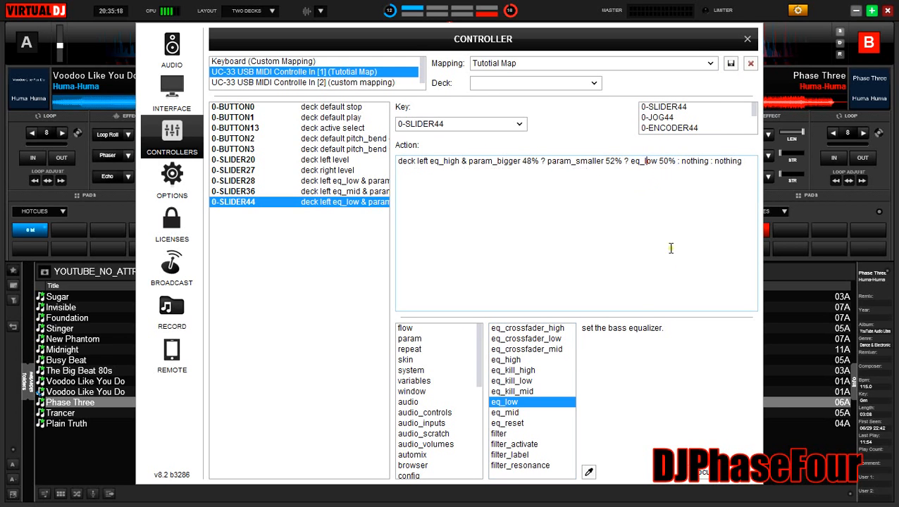
{"action": "left_click", "coordinate": [505, 359]}
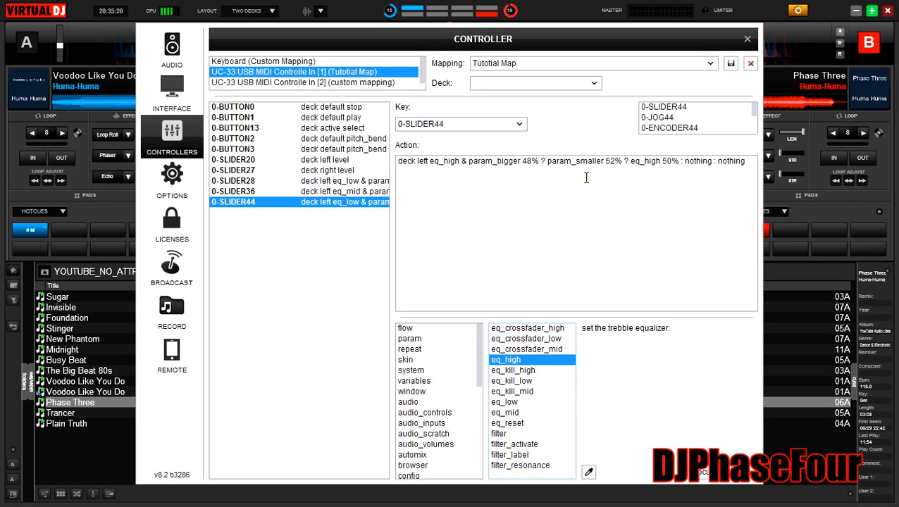
{"action": "mouse_move", "coordinate": [263, 261]}
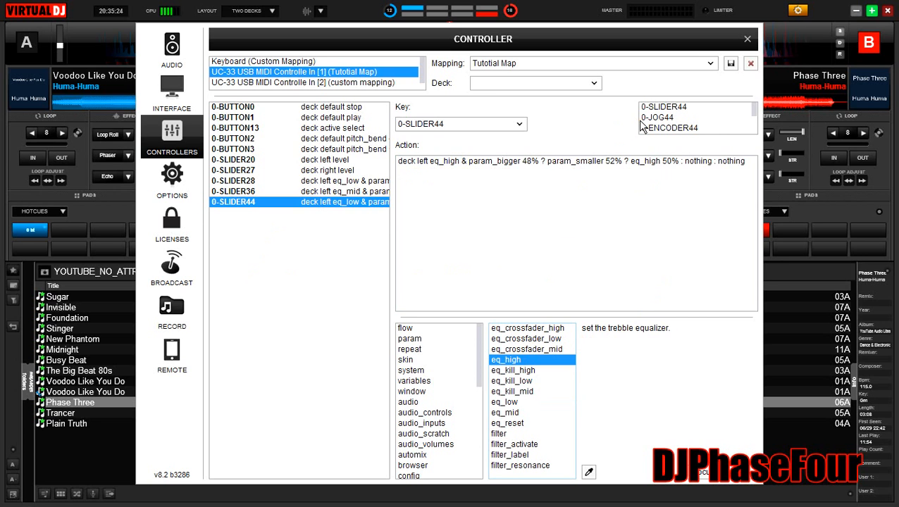
{"action": "mouse_move", "coordinate": [346, 221]}
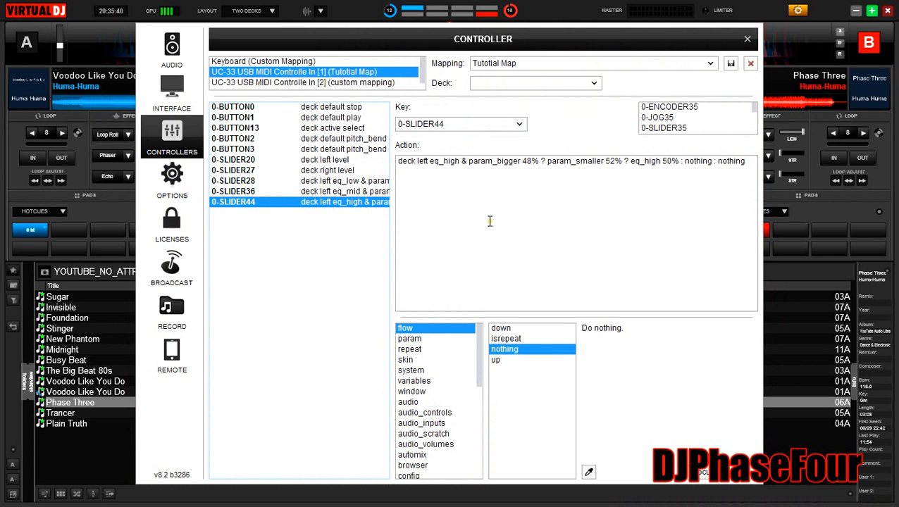
Give new key 0-SLIDER35 the snap script for deck right eq_low, and copy it.
{"action": "left_click", "coordinate": [663, 127]}
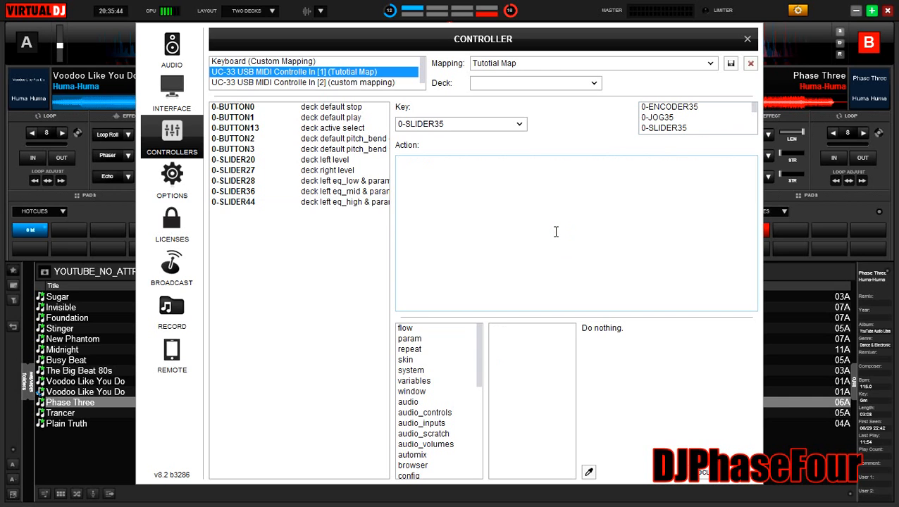
{"action": "left_click", "coordinate": [233, 212]}
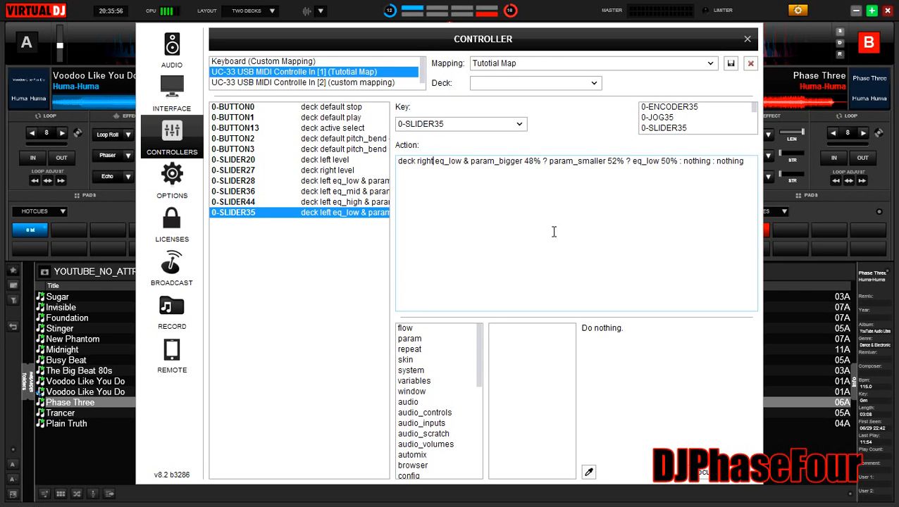
{"action": "triple_click", "coordinate": [569, 161]}
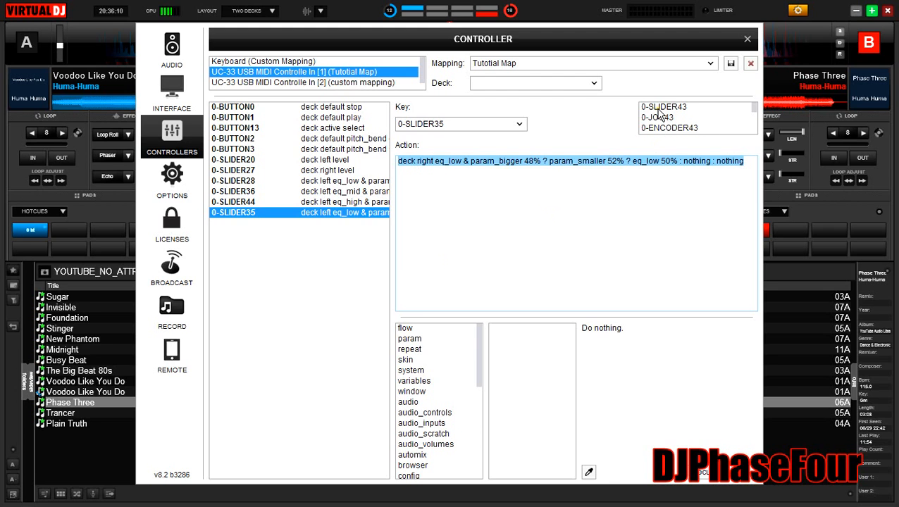
Map 0-SLIDER43 to the right-deck snap script with eq_low changed to eq_mid.
{"action": "left_click", "coordinate": [664, 107]}
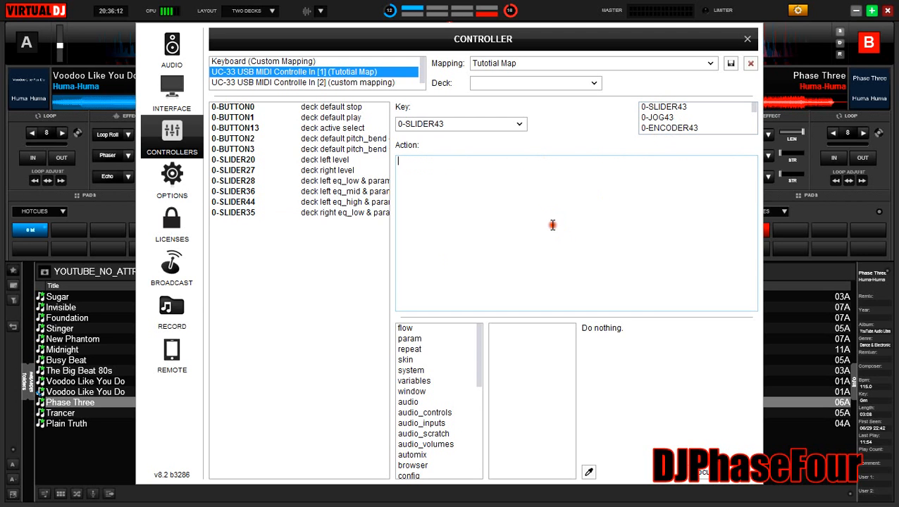
{"action": "left_click", "coordinate": [232, 223]}
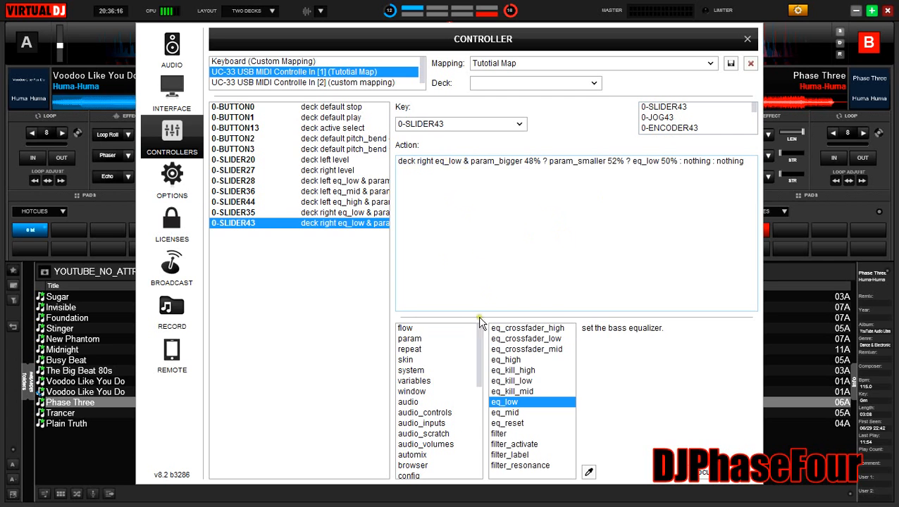
{"action": "mouse_move", "coordinate": [514, 416]}
{"action": "type", "text": "mid"}
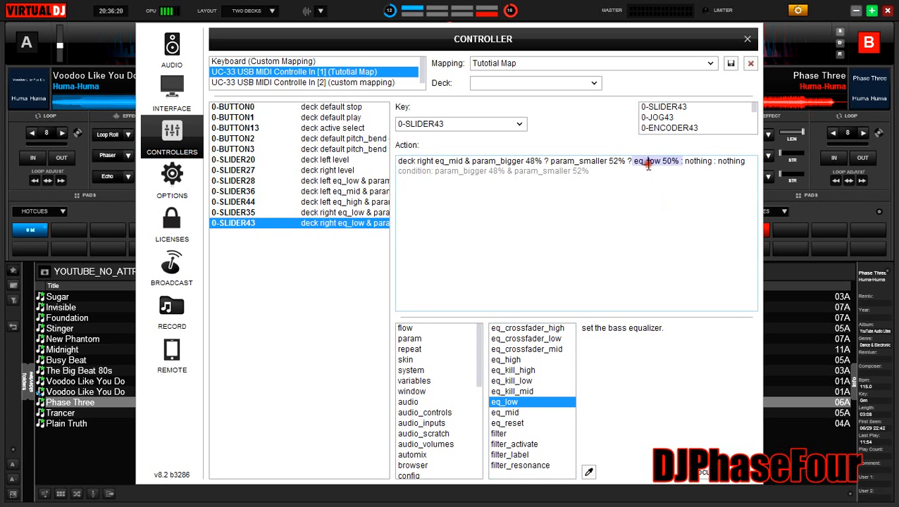
{"action": "left_click", "coordinate": [504, 413]}
{"action": "type", "text": "low"}
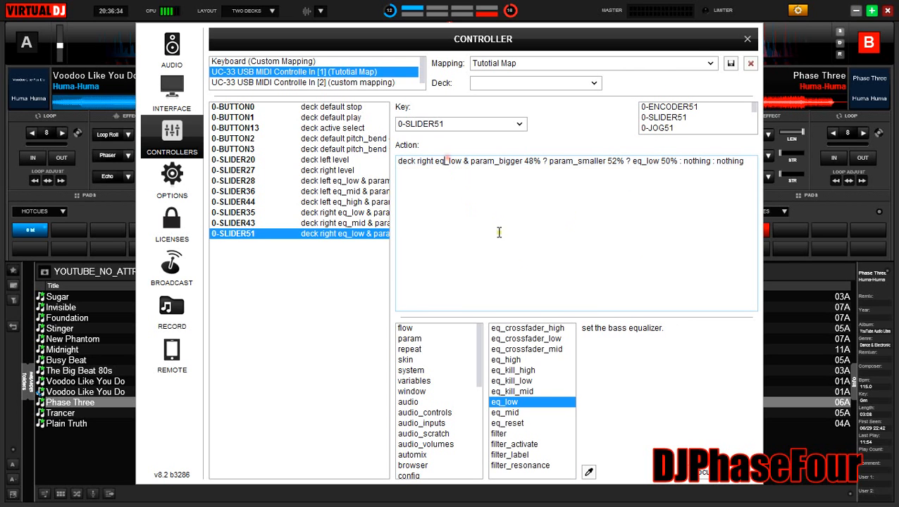
Replace both eq_low entries in 0-SLIDER51's script with eq_high and commit it.
{"action": "left_click", "coordinate": [505, 359]}
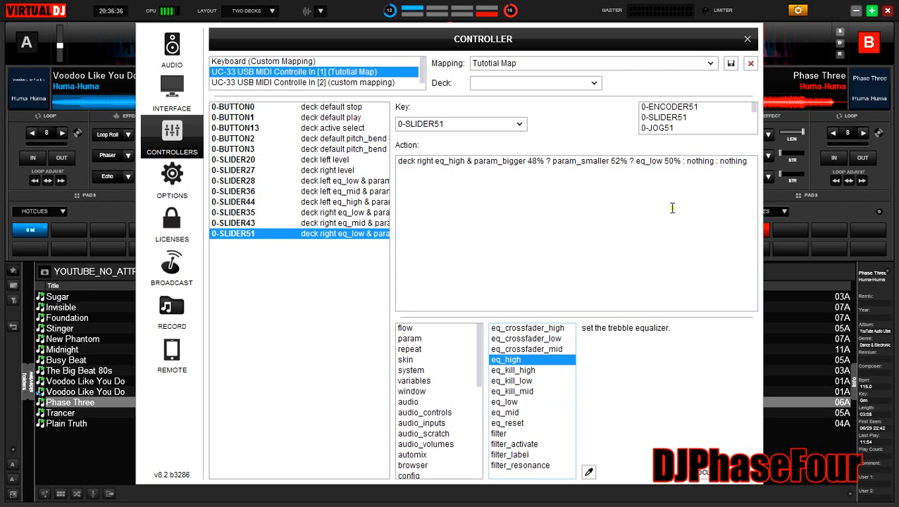
{"action": "left_click", "coordinate": [504, 402]}
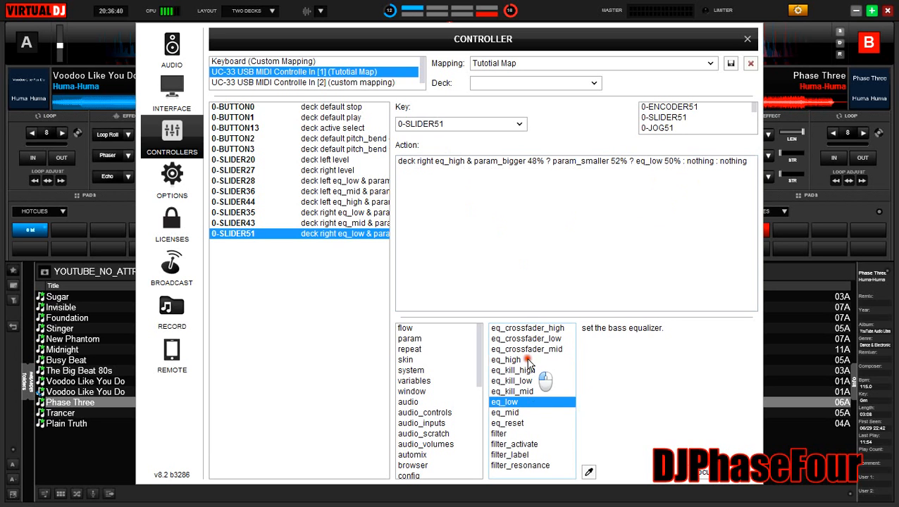
{"action": "left_click", "coordinate": [505, 360]}
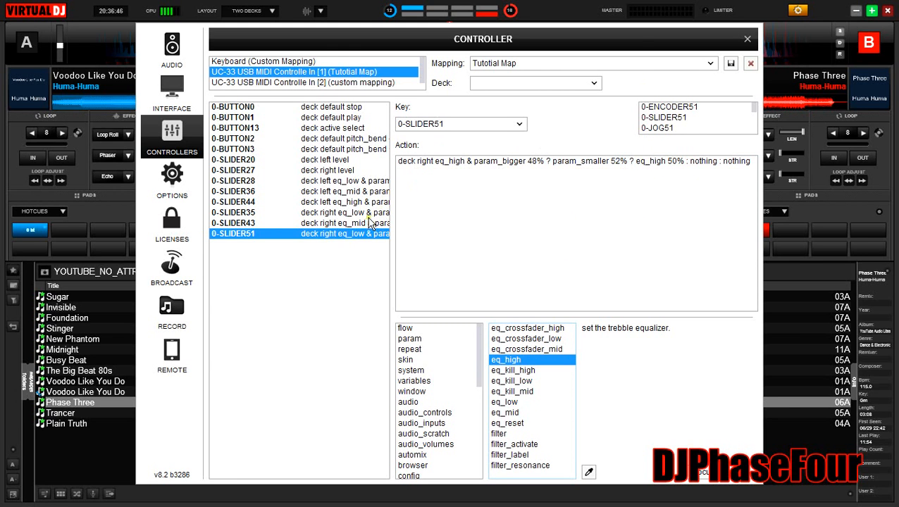
{"action": "left_click", "coordinate": [405, 328]}
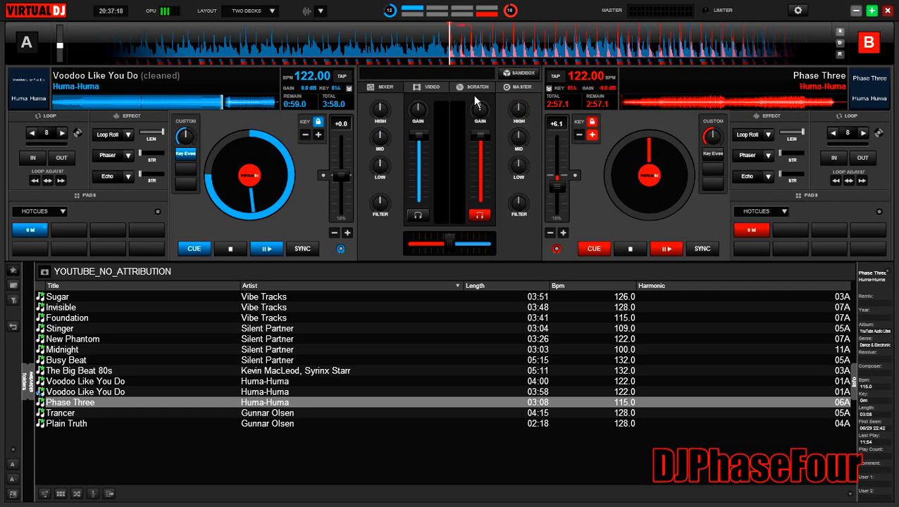
Make Deck A the active deck with headphone monitoring switched to it.
{"action": "left_click", "coordinate": [417, 215]}
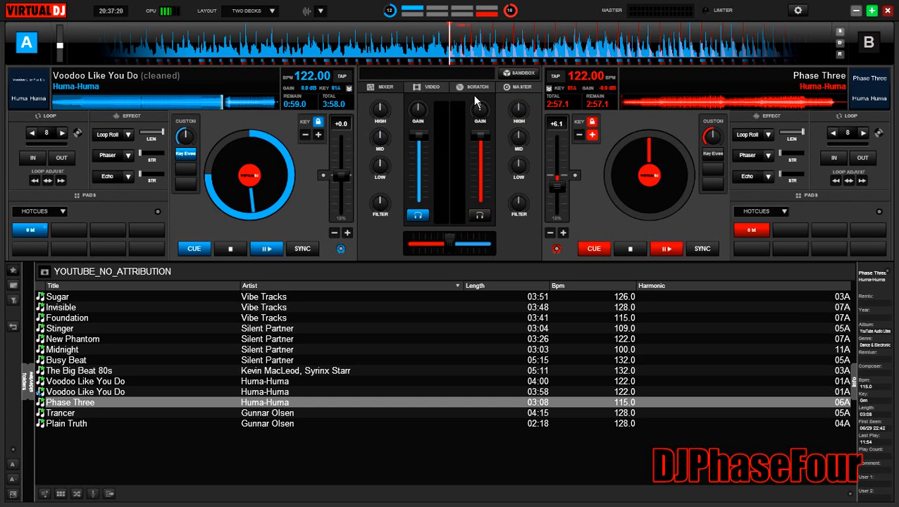
{"action": "left_click", "coordinate": [480, 214]}
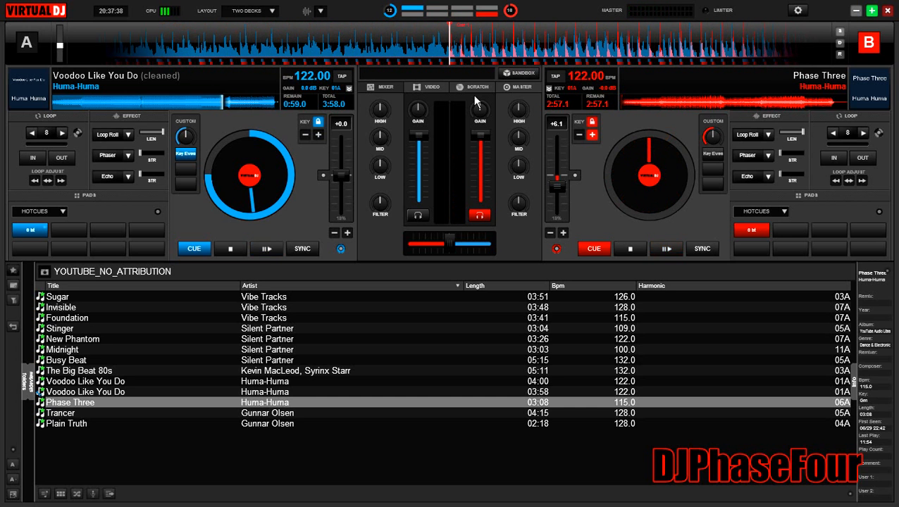
{"action": "left_click", "coordinate": [418, 214]}
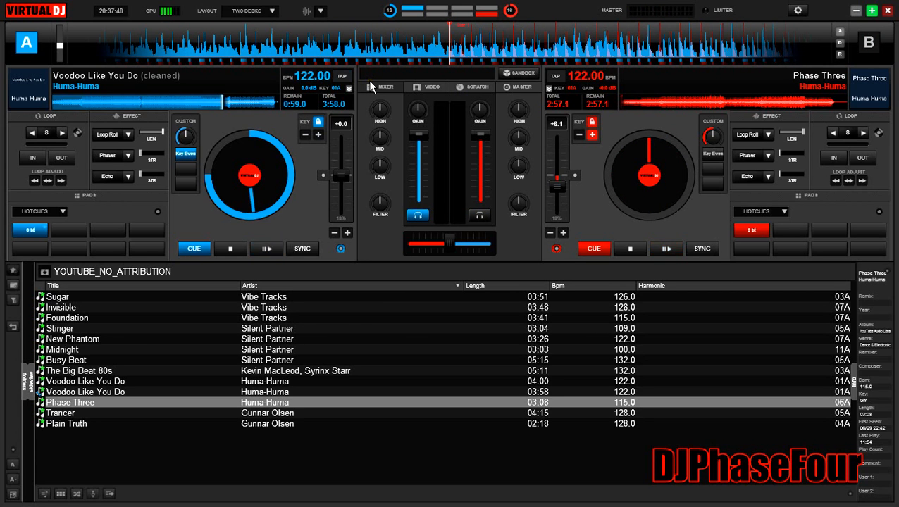
{"action": "mouse_move", "coordinate": [373, 87]}
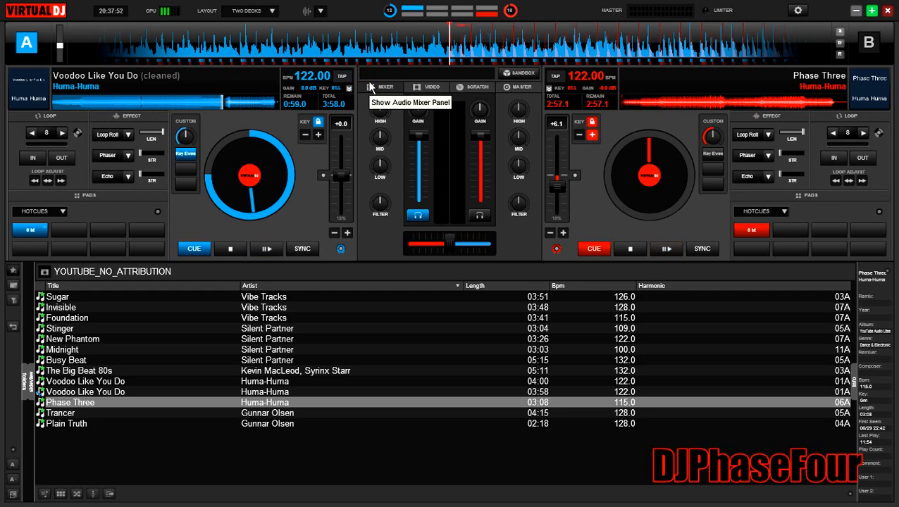
{"action": "mouse_move", "coordinate": [422, 84]}
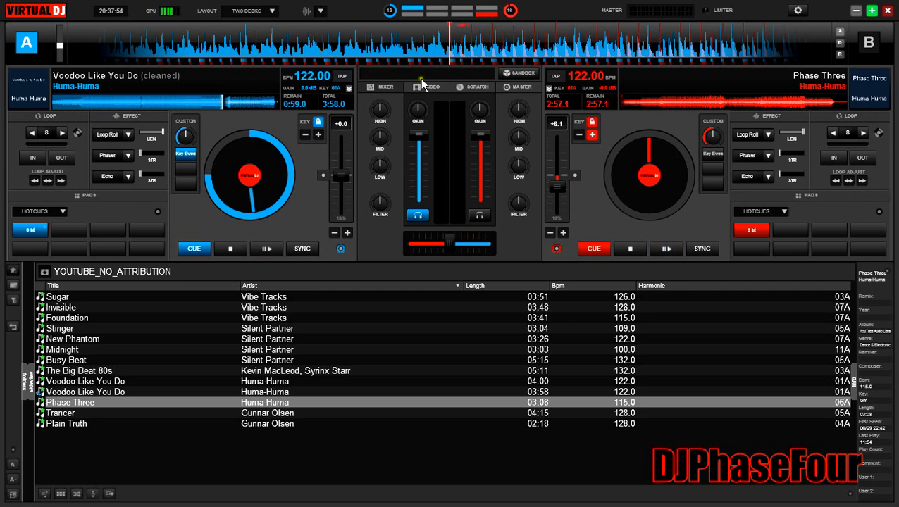